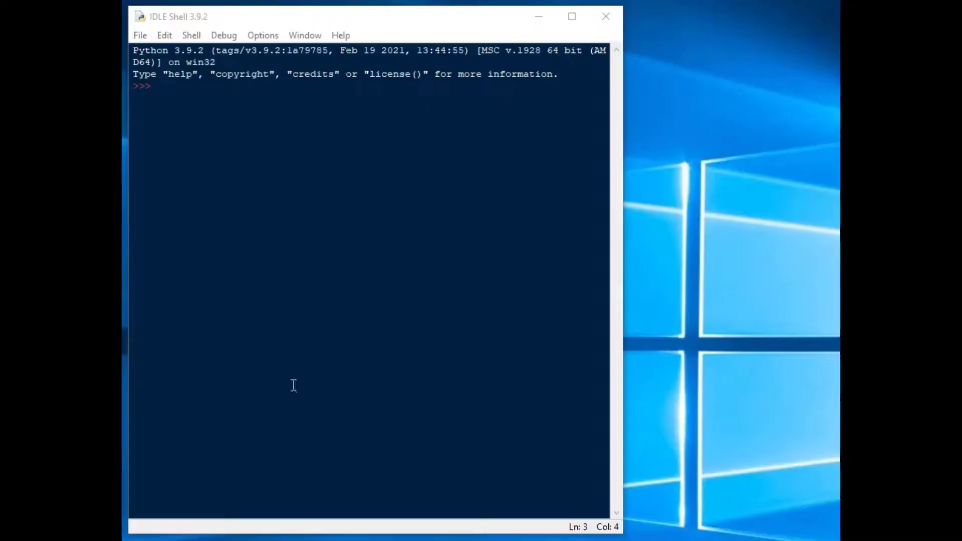
# Open a blank new script window from the IDLE shell's File menu.
pyautogui.click(140, 35)
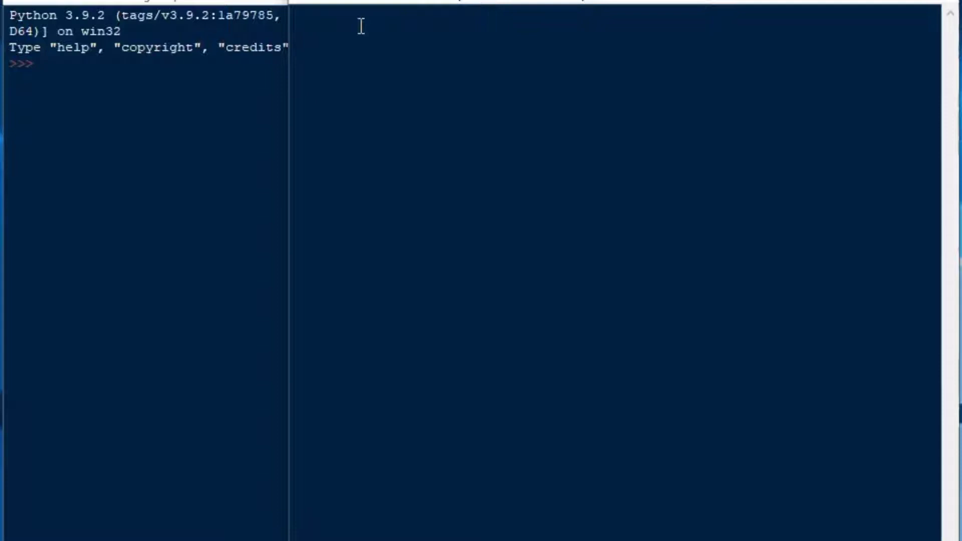
# Import snowflake.connector and pandas as pd at the top of the script.
pyautogui.write('import s')
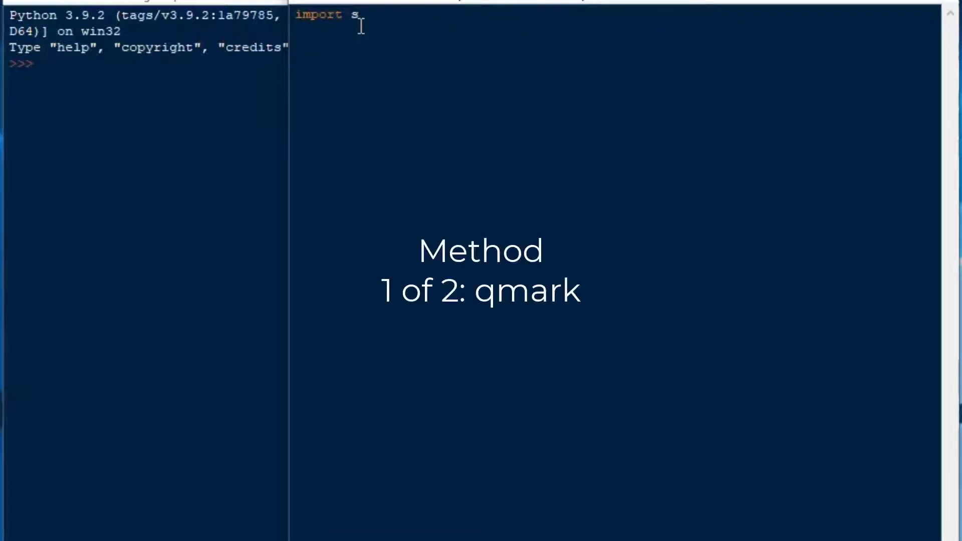
pyautogui.write('nowflake')
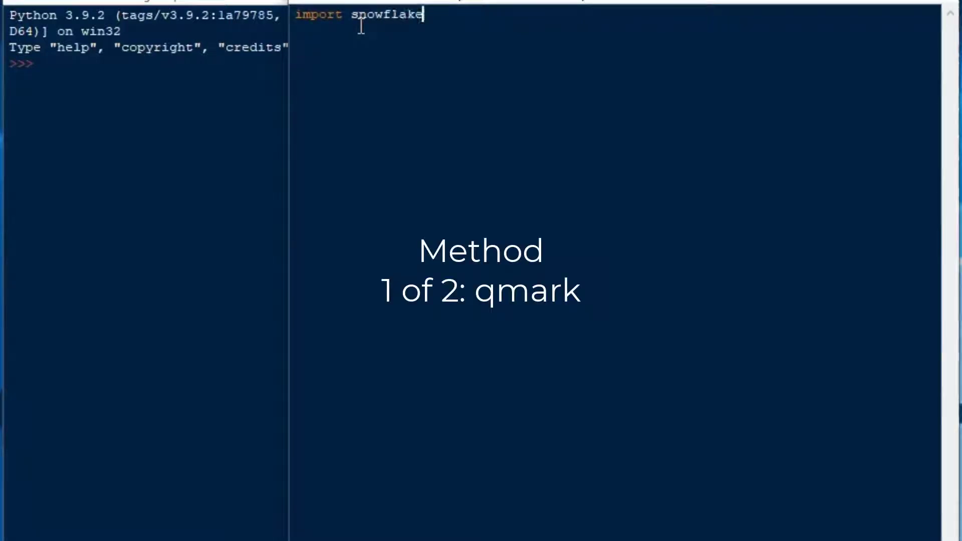
pyautogui.write('.connector')
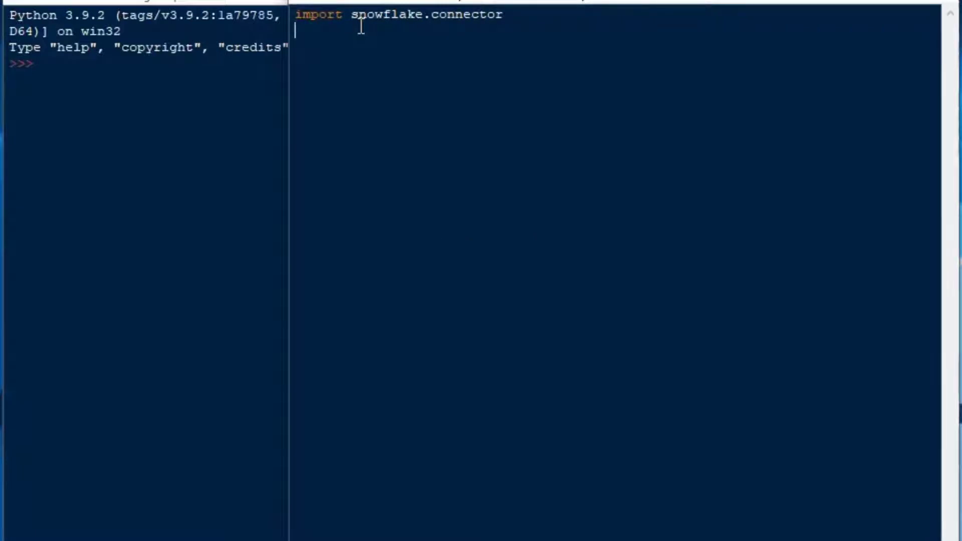
pyautogui.write('import p')
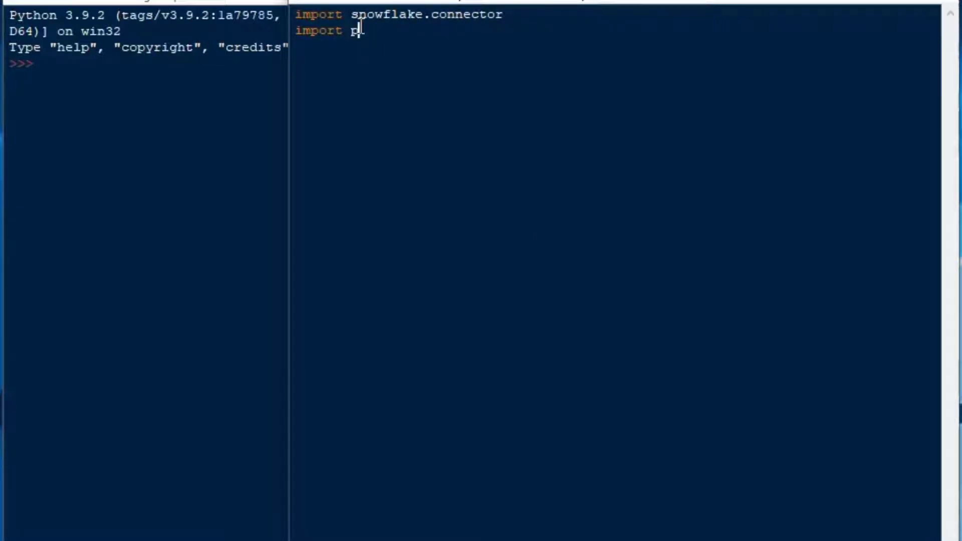
pyautogui.write('andas as pd')
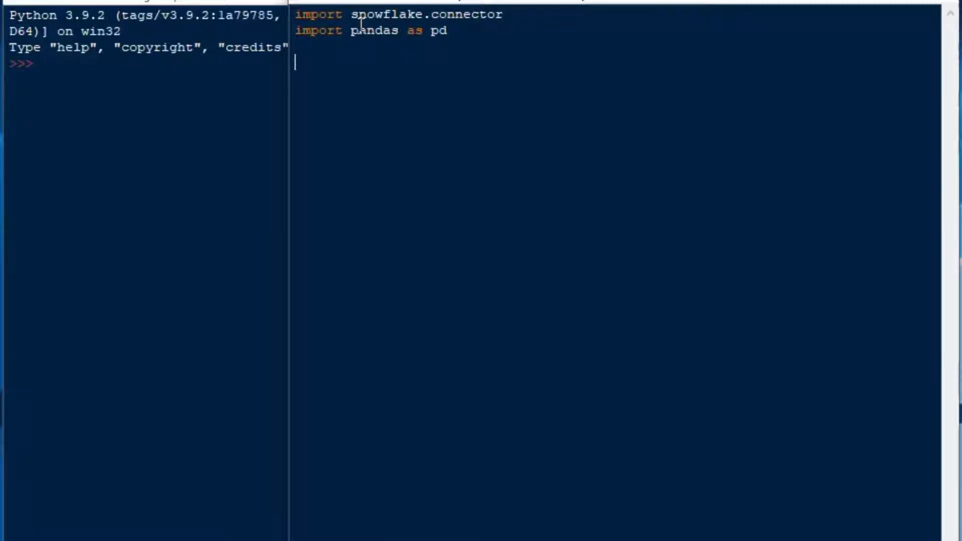
# Add a print('opening..') line below the imports.
pyautogui.write("print('")
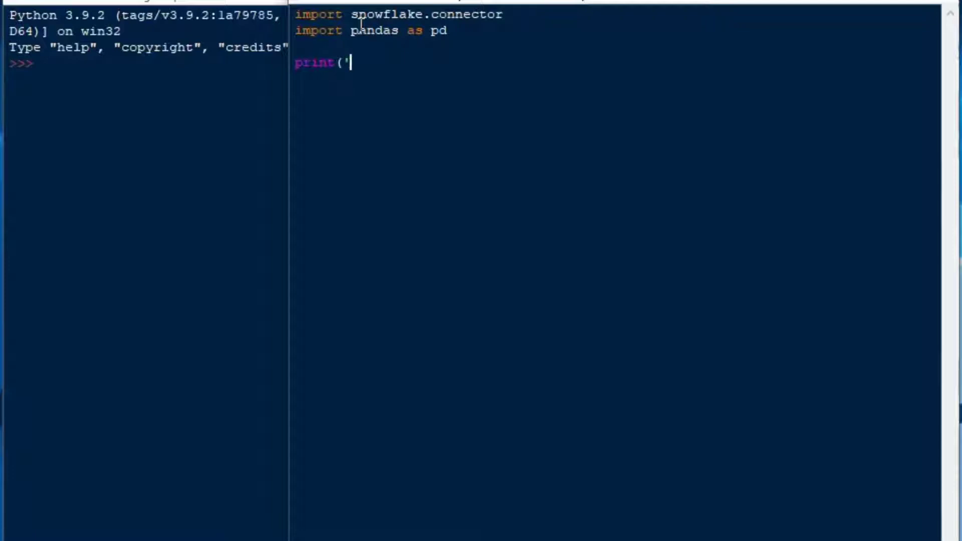
pyautogui.write("opening'")
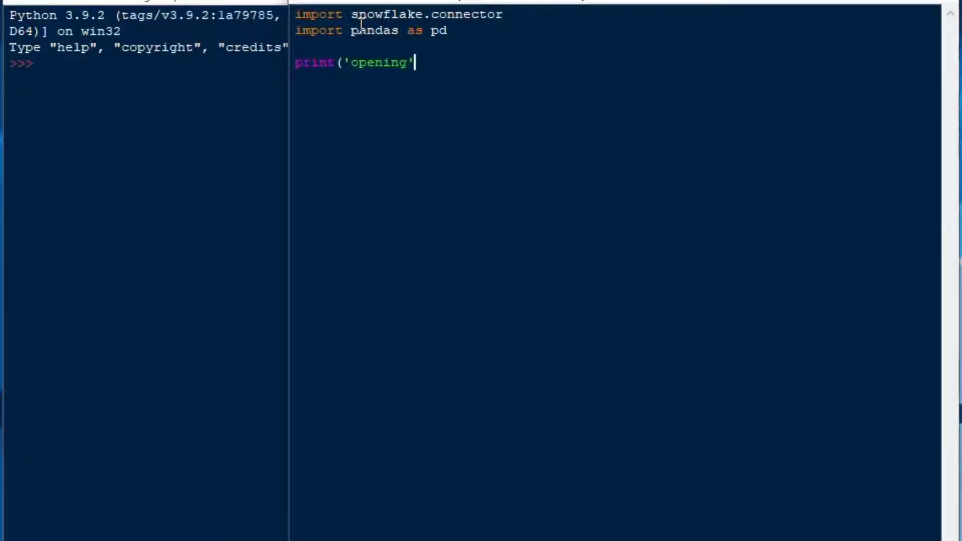
pyautogui.write('..')
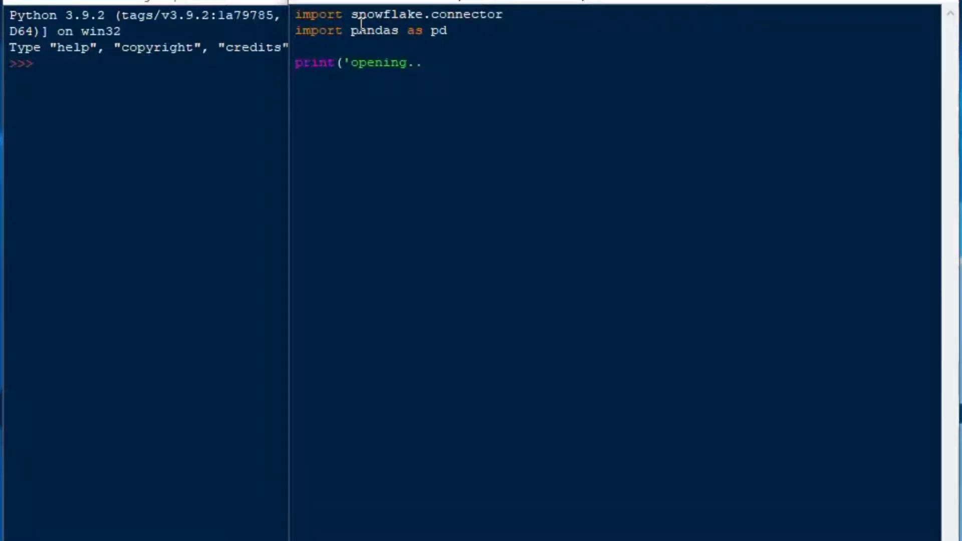
pyautogui.write("')")
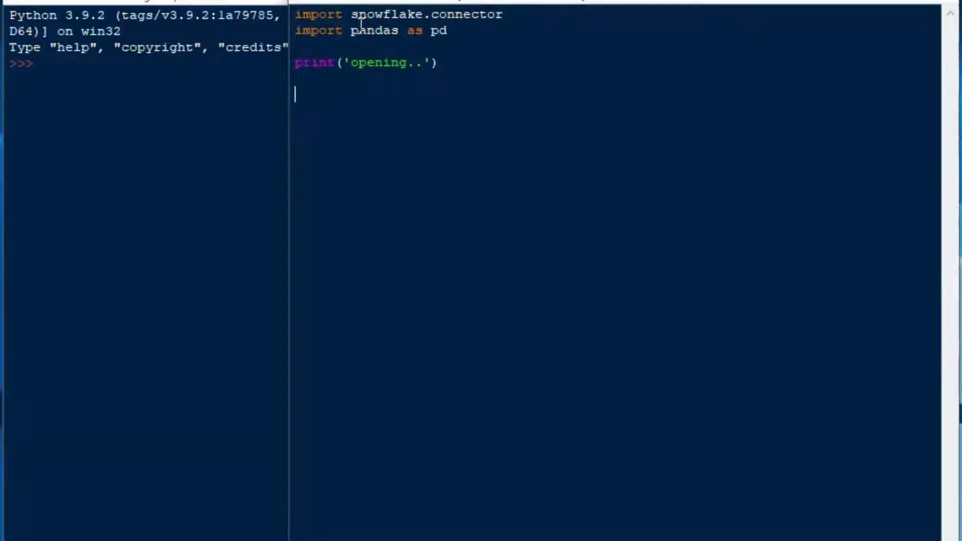
# Add snowflake.connector.paramstyle = 'qmark' on a new line below the print statement.
pyautogui.write('sn')
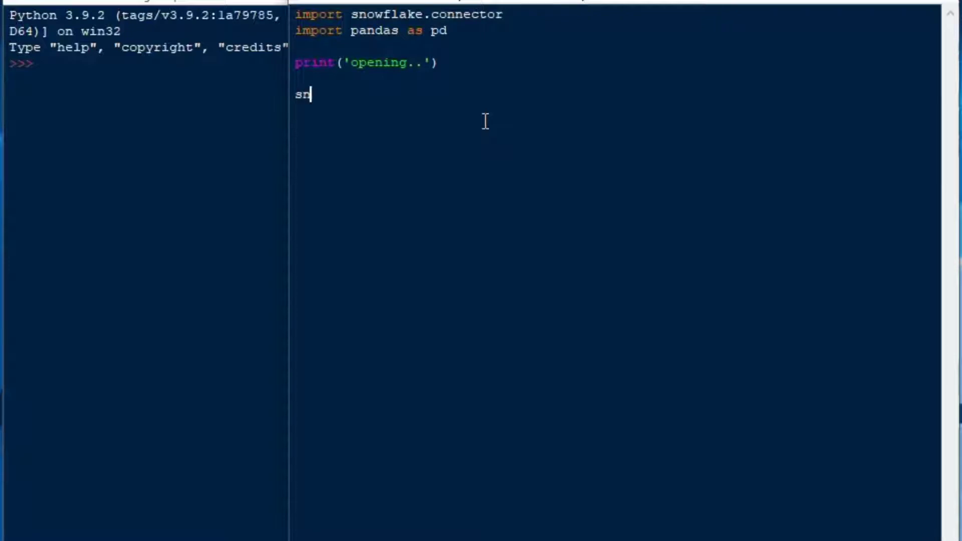
pyautogui.write('owfl')
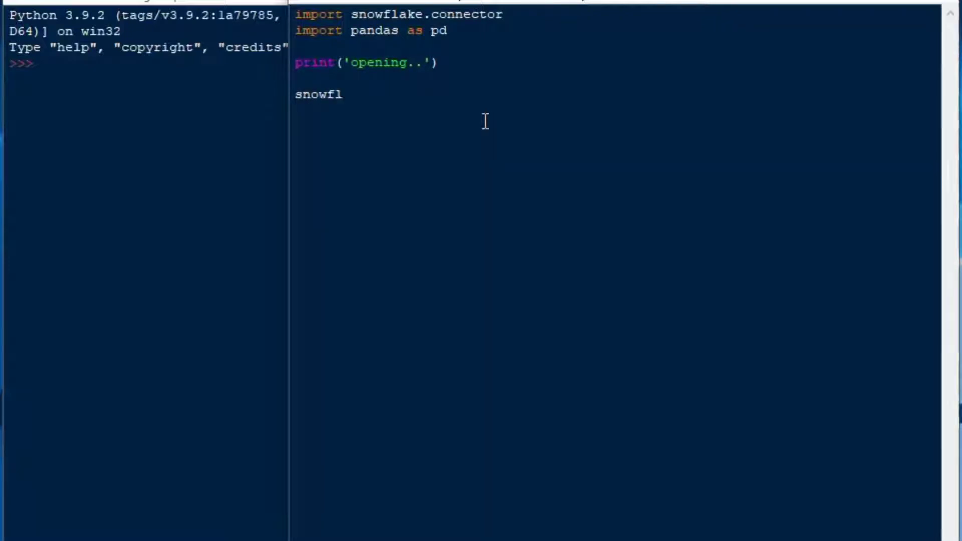
pyautogui.write('ake.connecto')
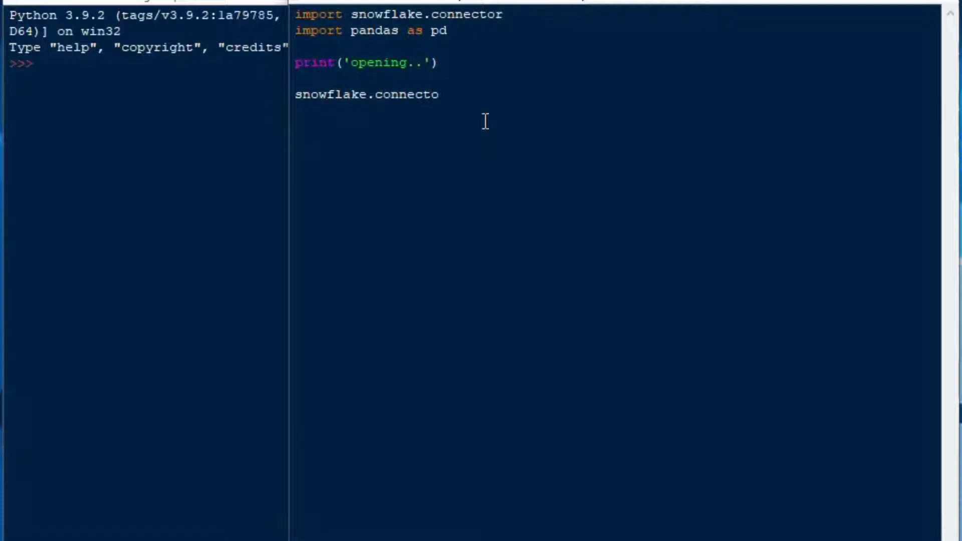
pyautogui.write('r.')
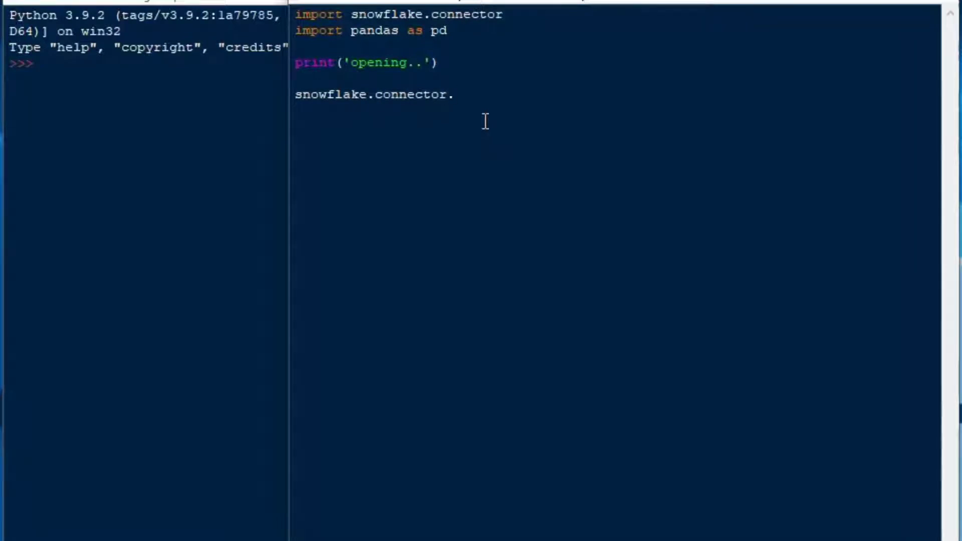
pyautogui.write('params')
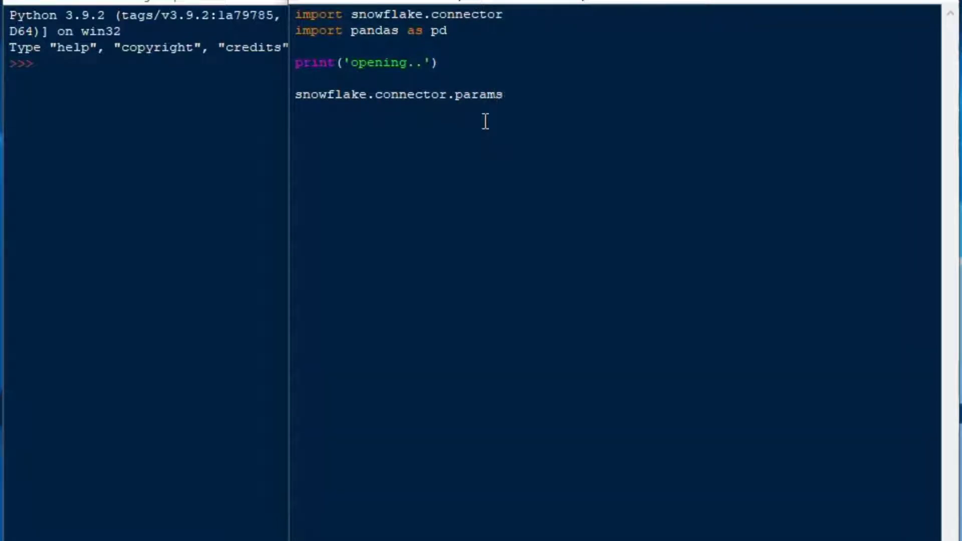
pyautogui.write('tyle')
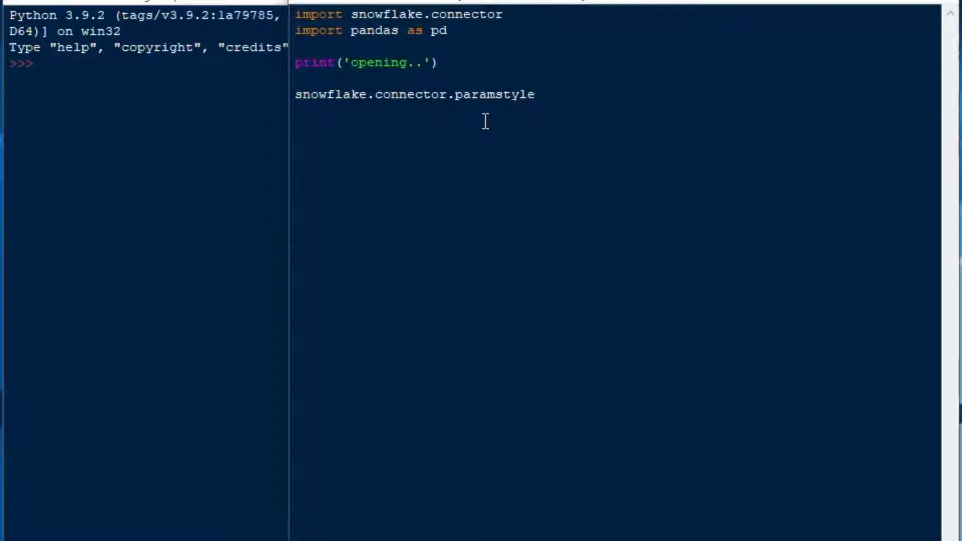
pyautogui.write('=')
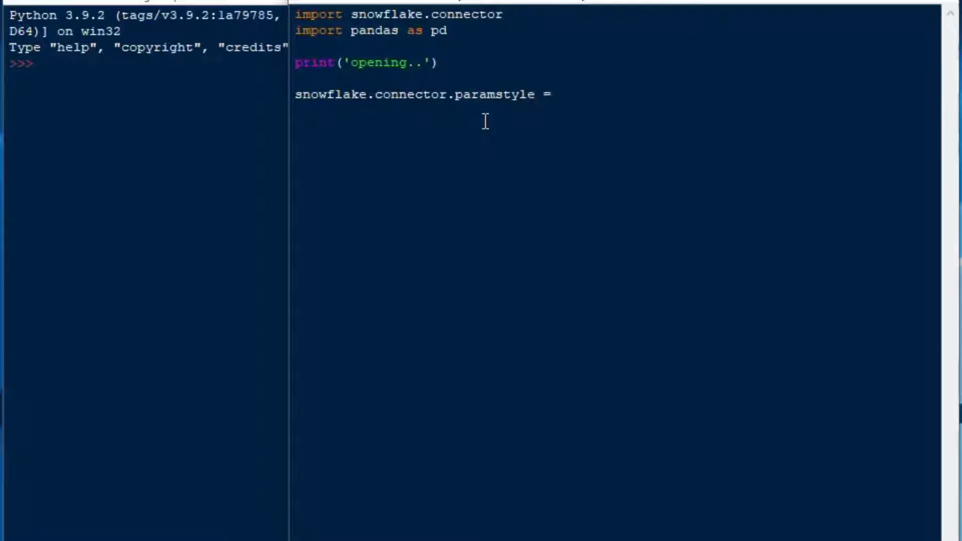
pyautogui.write("'q")
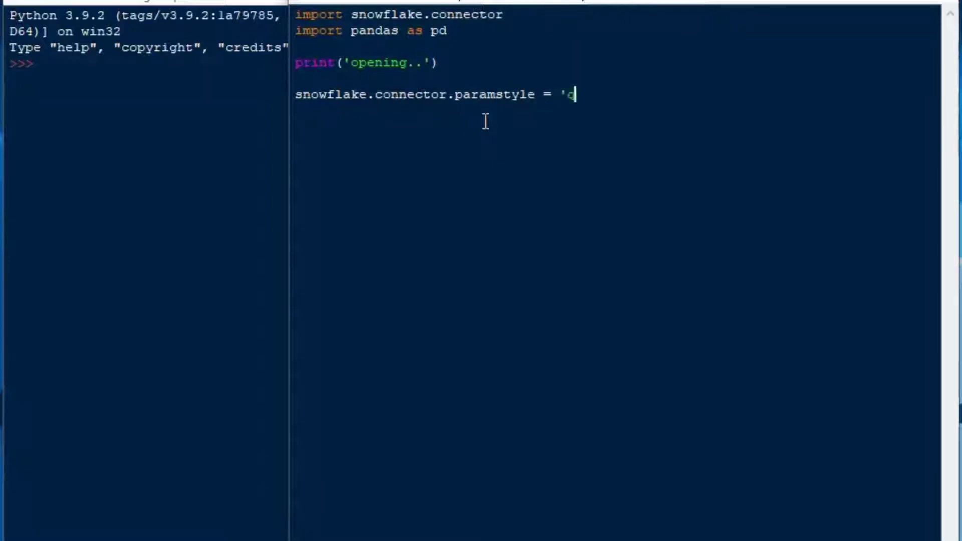
pyautogui.write("mark'")
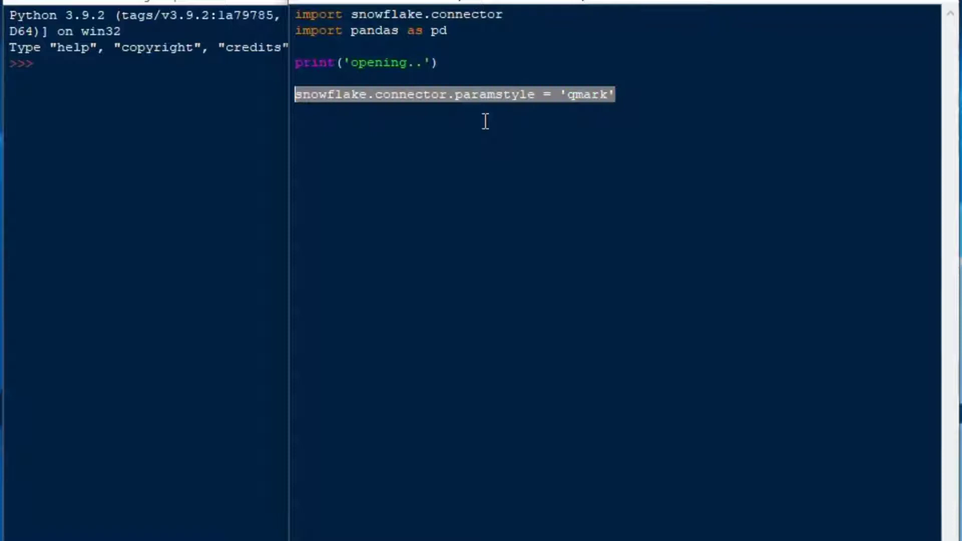
pyautogui.click(613, 94)
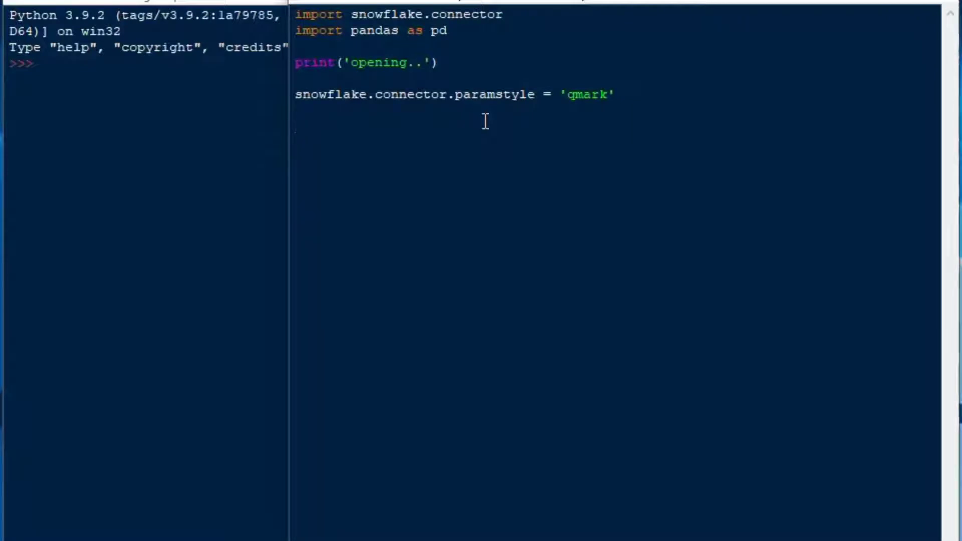
# Assign cnn a closed snowflake.connector.connect() call with user='PYADMIN' and the other connection arguments.
pyautogui.write('cnn')
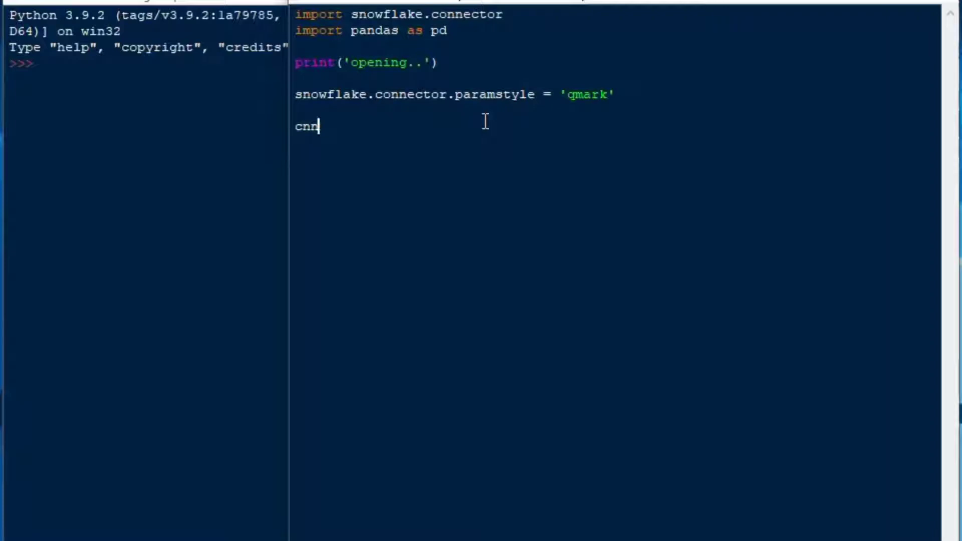
pyautogui.write('=')
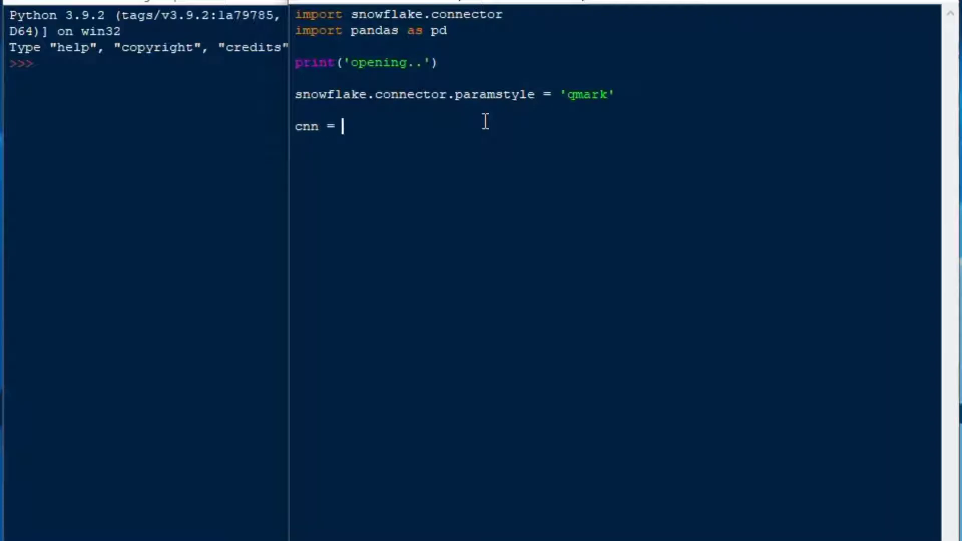
pyautogui.write('sno')
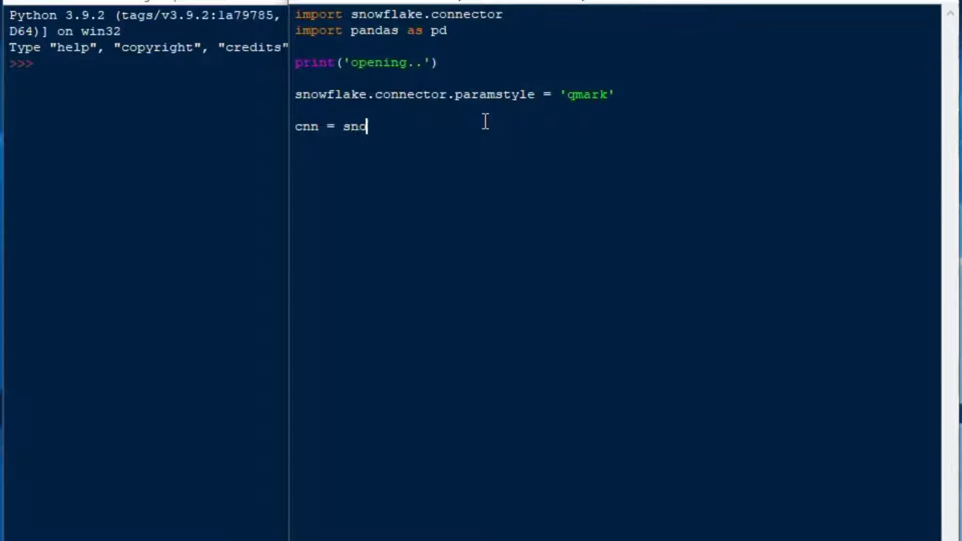
pyautogui.write('owflake.')
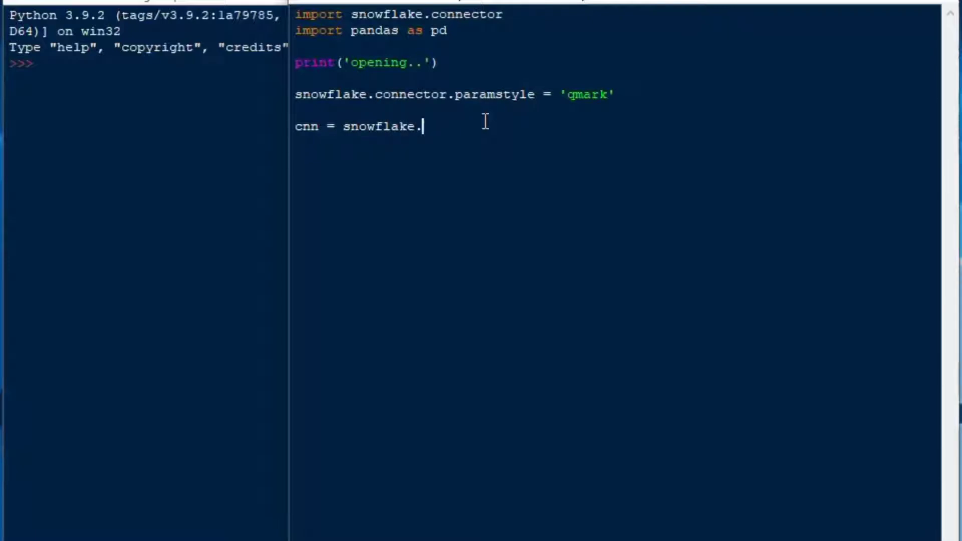
pyautogui.write('connector.co')
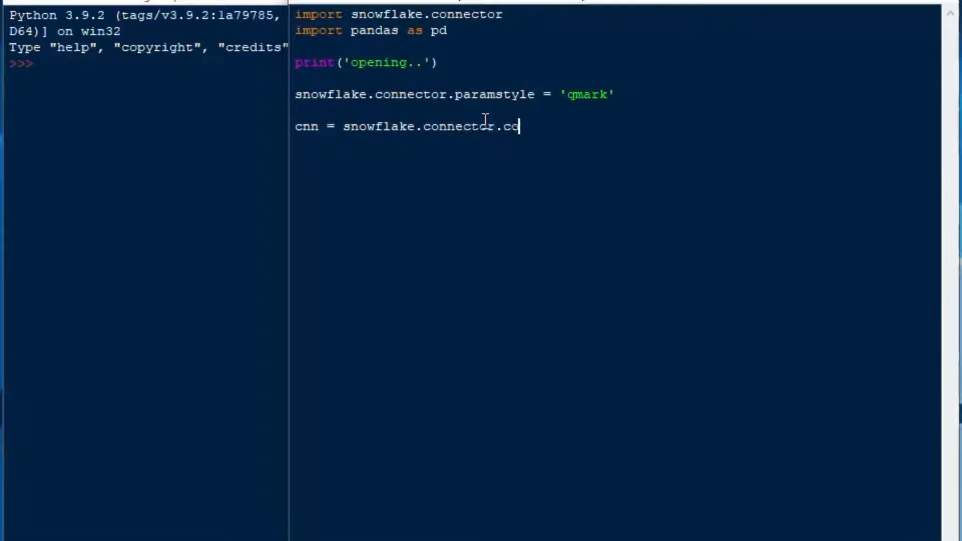
pyautogui.write('nnect (')
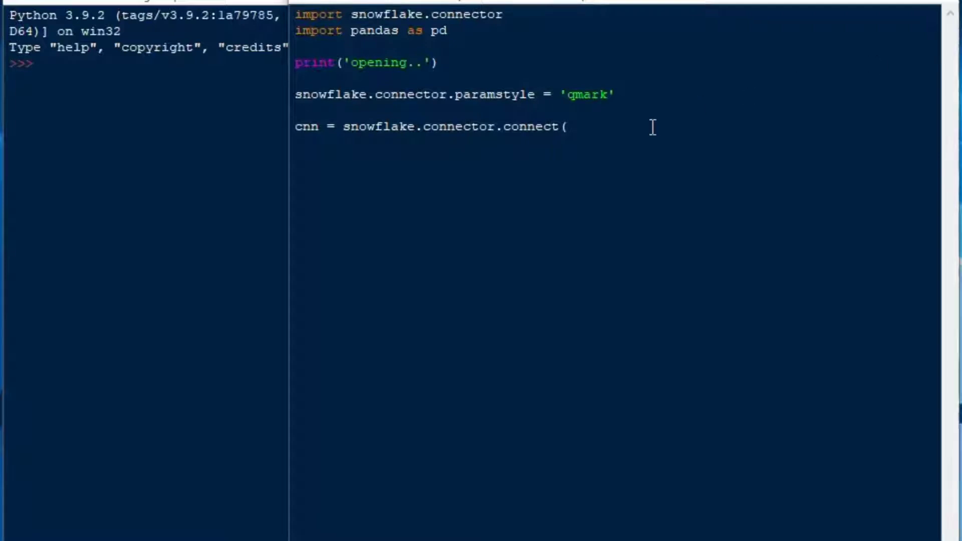
pyautogui.write("user='PYADMIN',")
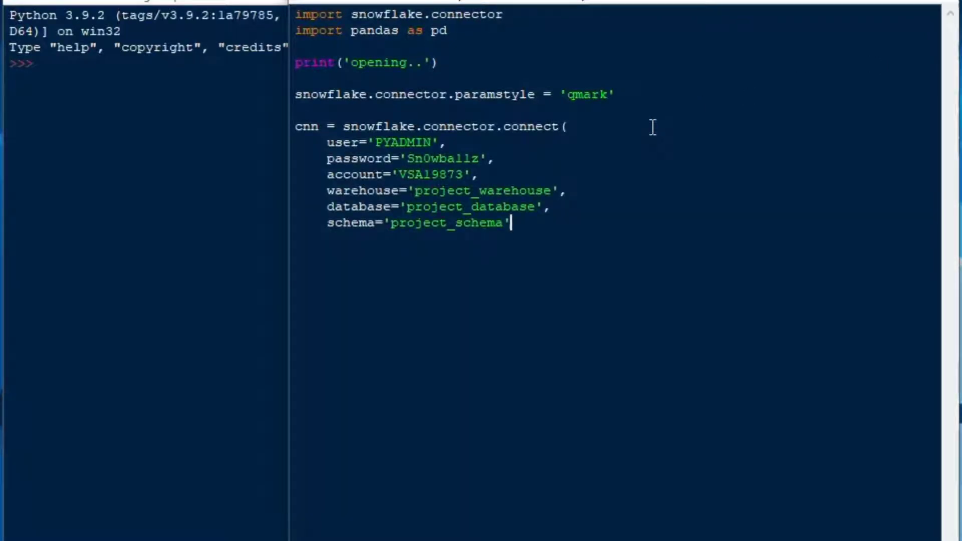
pyautogui.press('Enter')
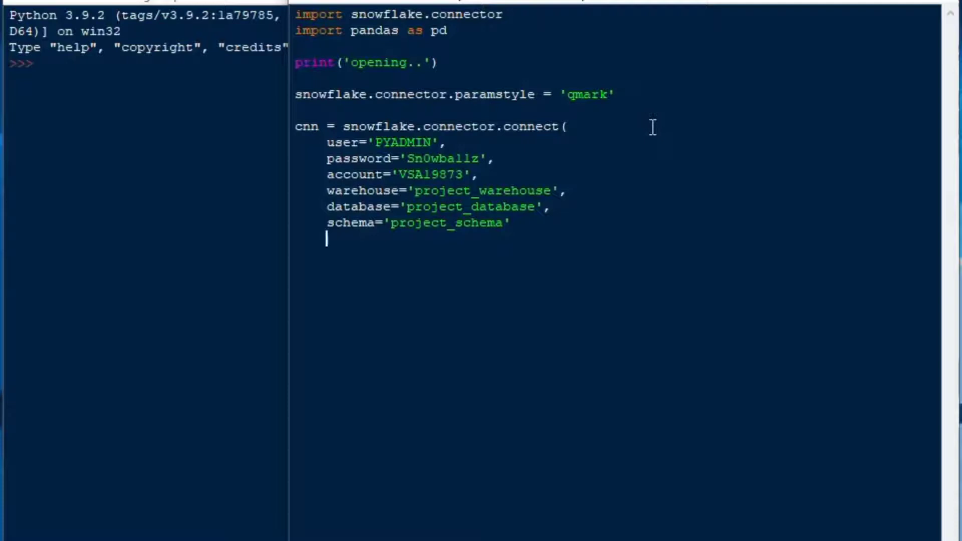
pyautogui.write(')')
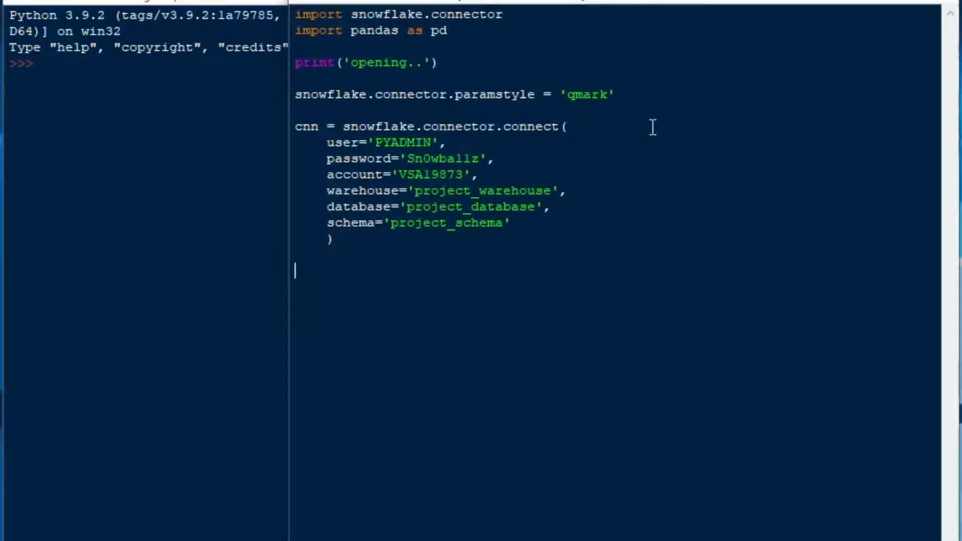
# Create cursor cs from cnn and write sql as "Select * From project_tasks".
pyautogui.write('cs')
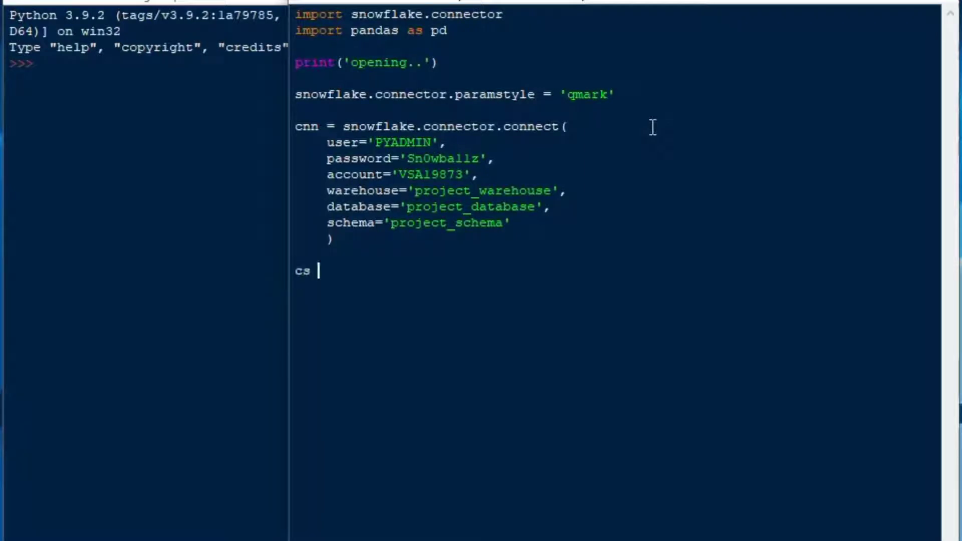
pyautogui.write('= cnn')
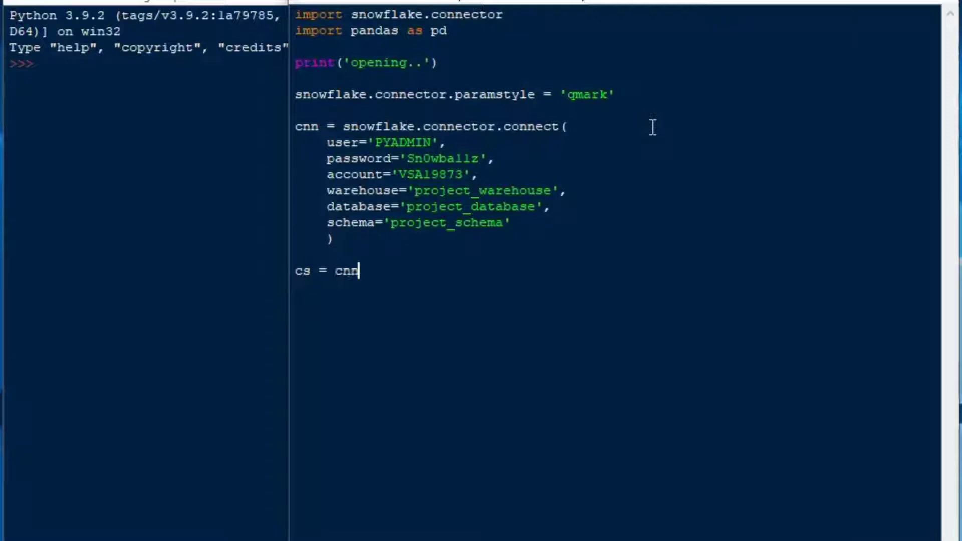
pyautogui.write('.cursor')
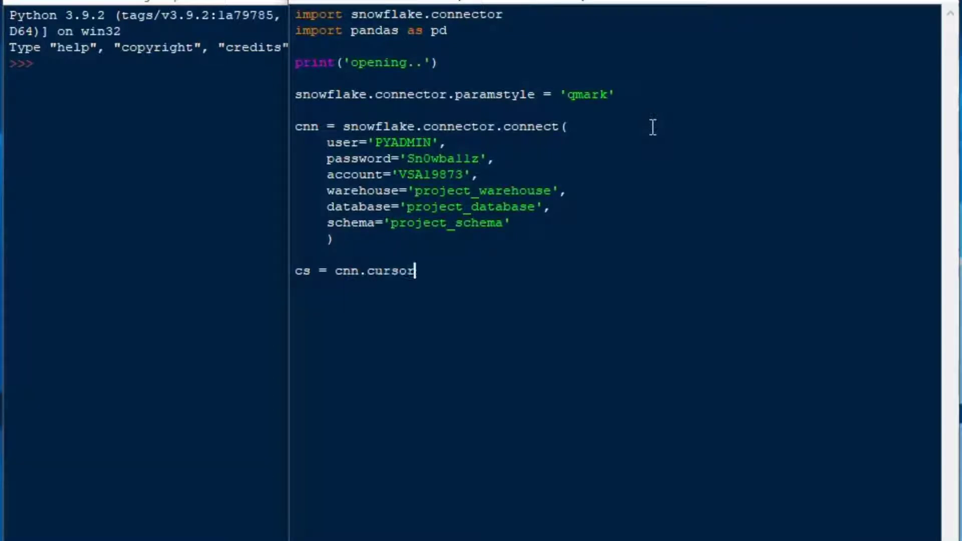
pyautogui.write('()')
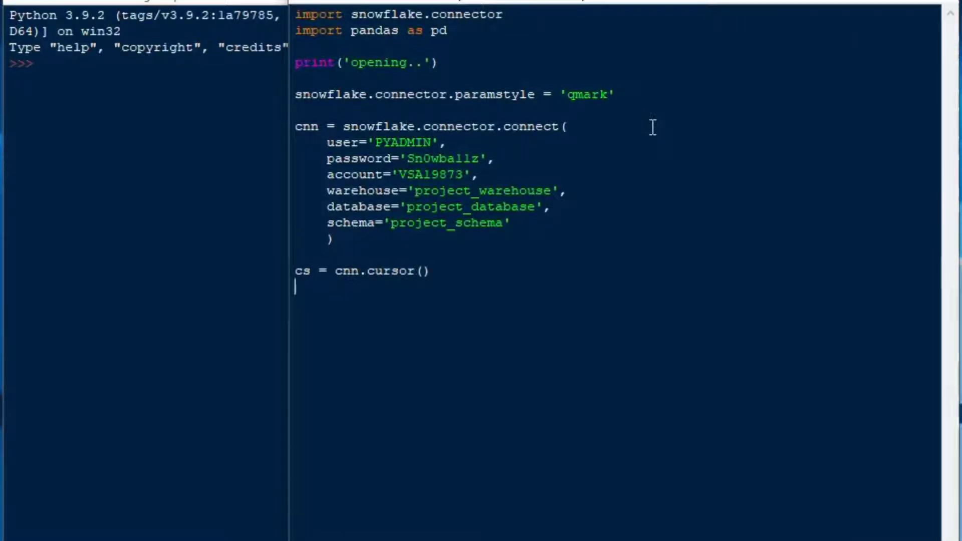
pyautogui.write('sql')
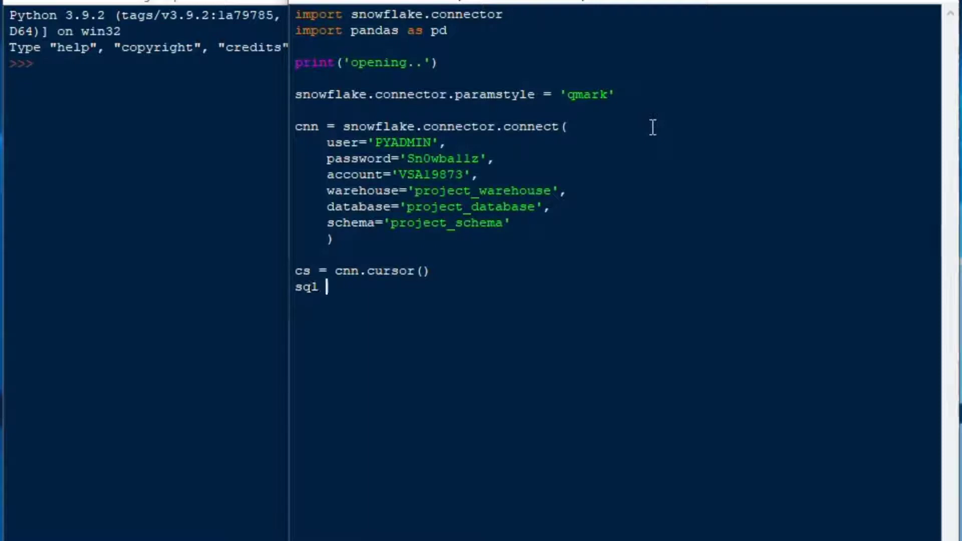
pyautogui.write('"')
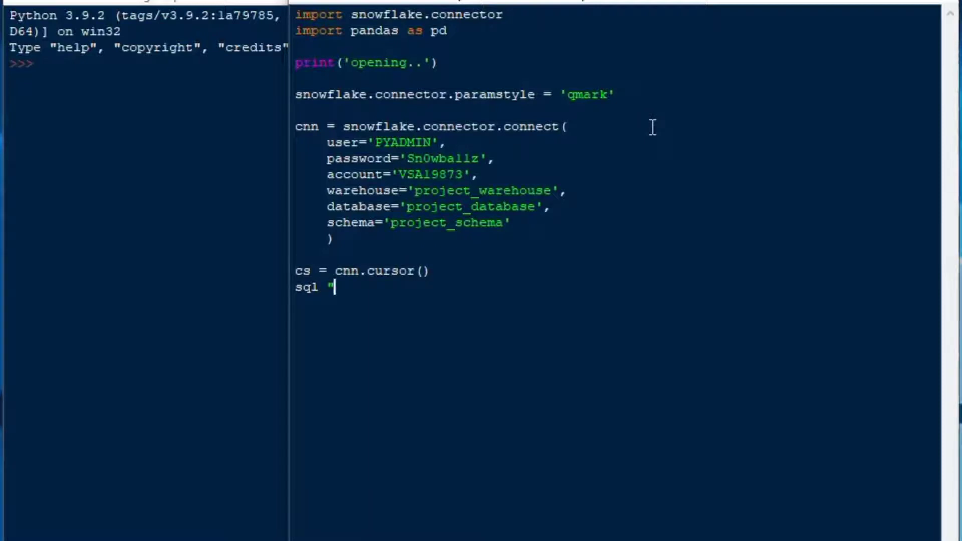
pyautogui.write('Select')
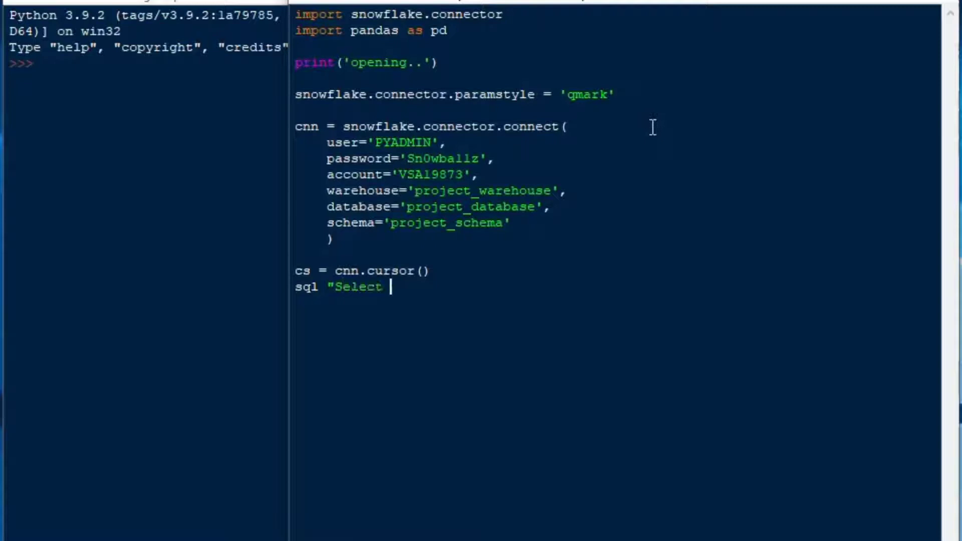
pyautogui.write('* From')
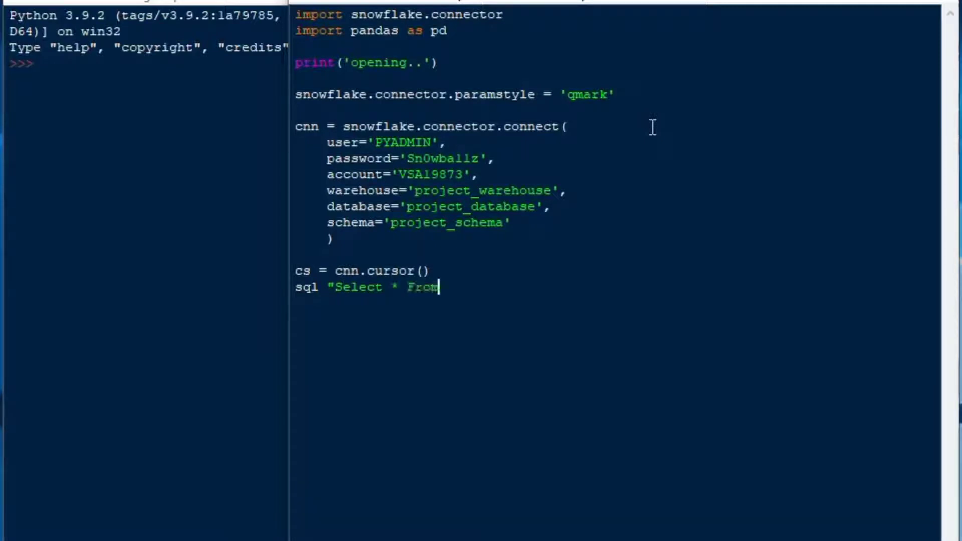
pyautogui.write('project')
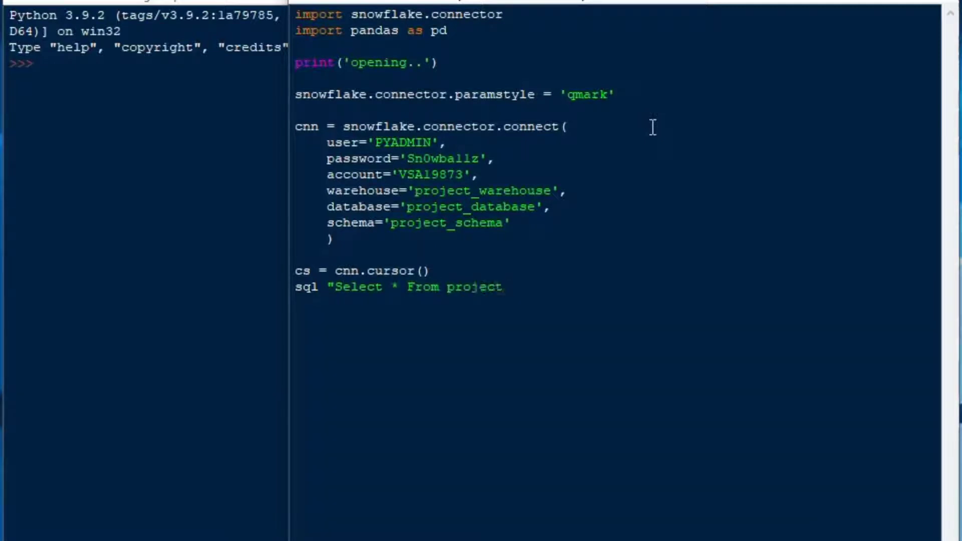
pyautogui.write('_tasks')
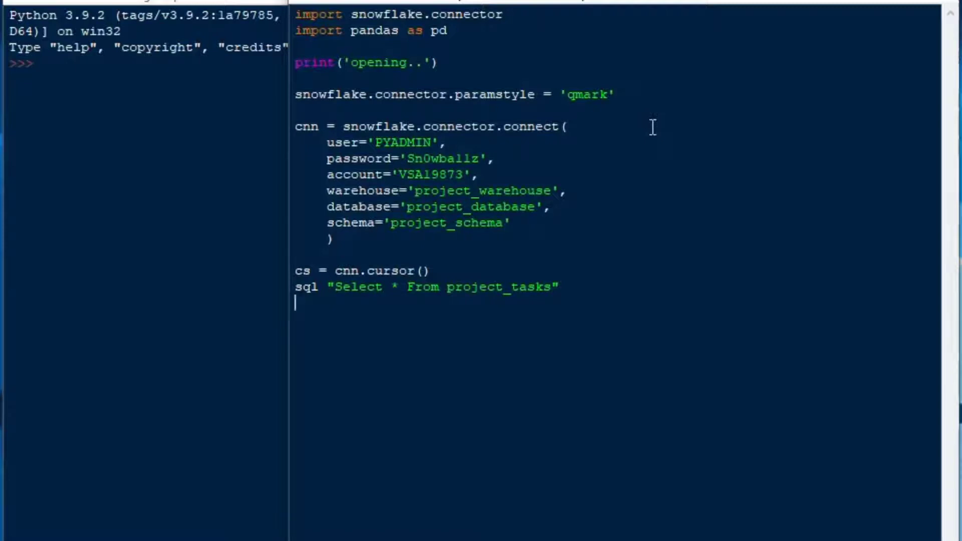
# Execute sql and fetch the results into df with fetch_pandas_all().
pyautogui.write('cs.e')
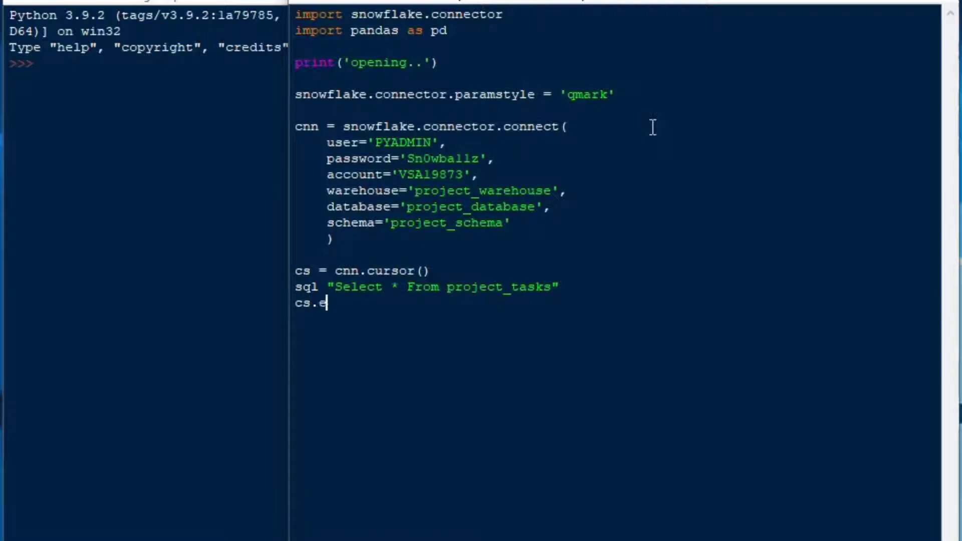
pyautogui.write('xecute')
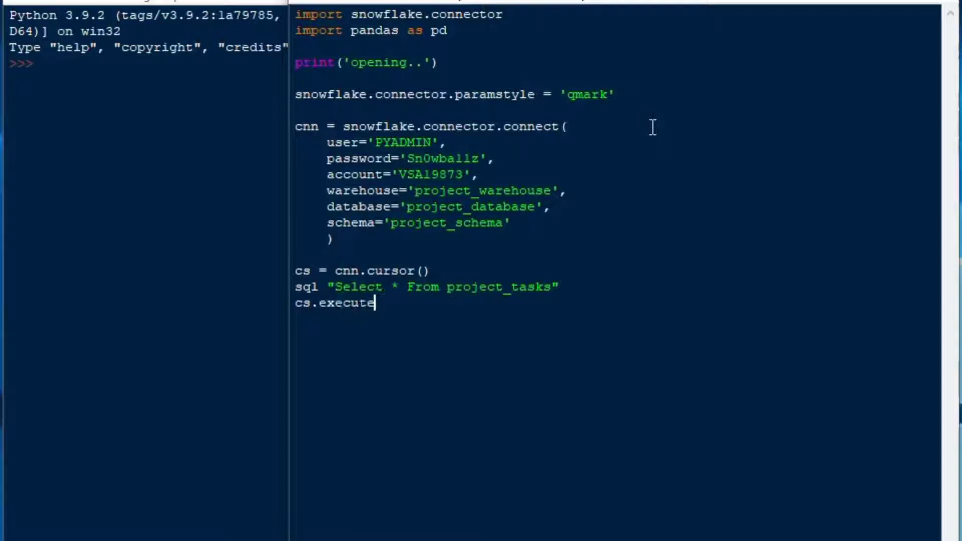
pyautogui.write('(sql)')
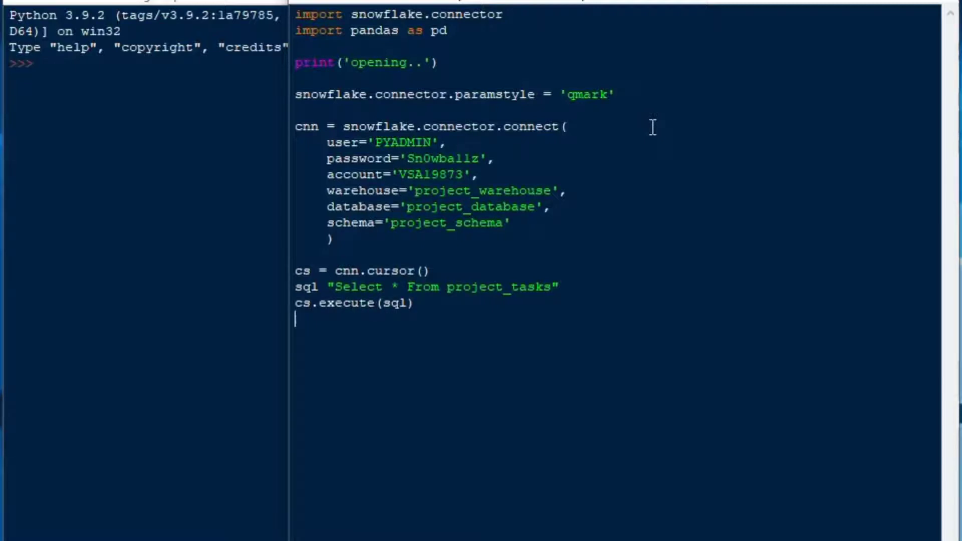
pyautogui.write('df = cs')
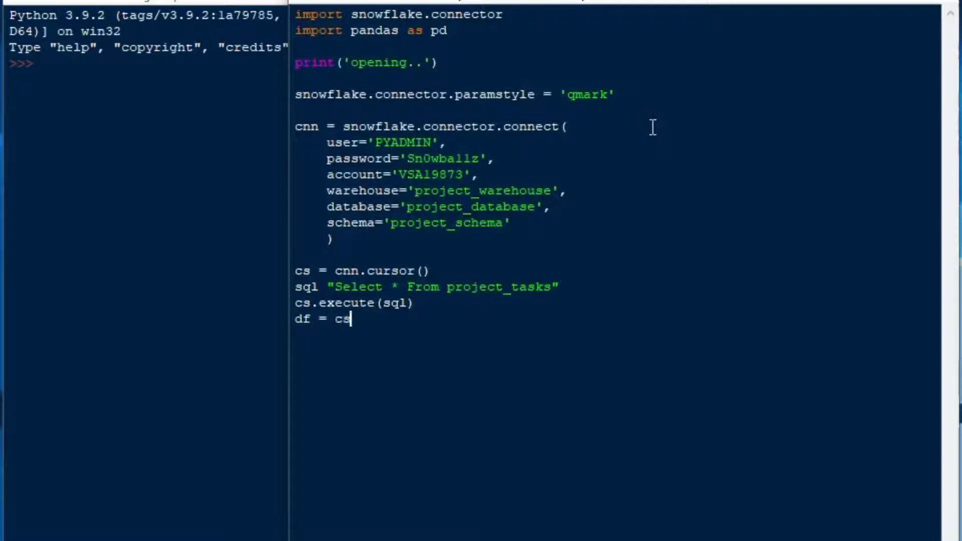
pyautogui.write('.fetch')
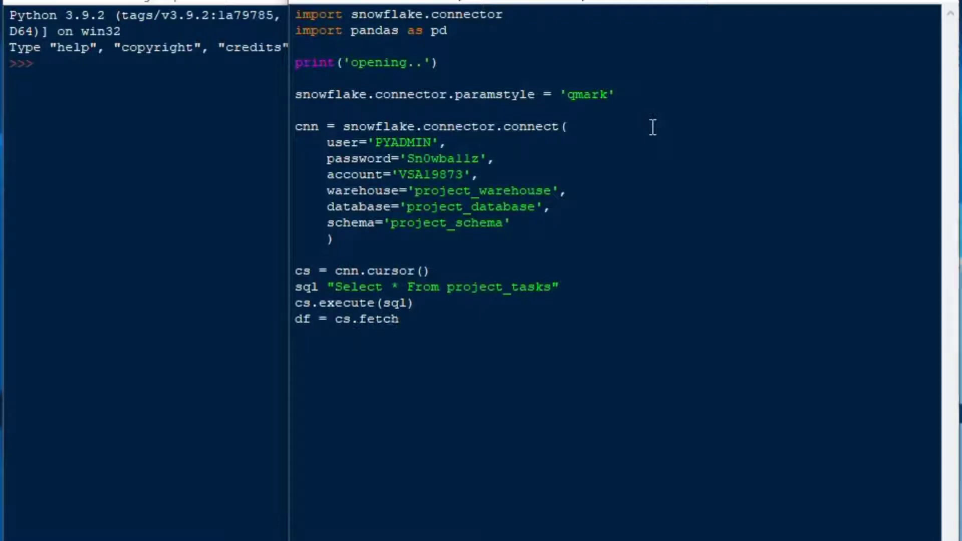
pyautogui.write('_pandas')
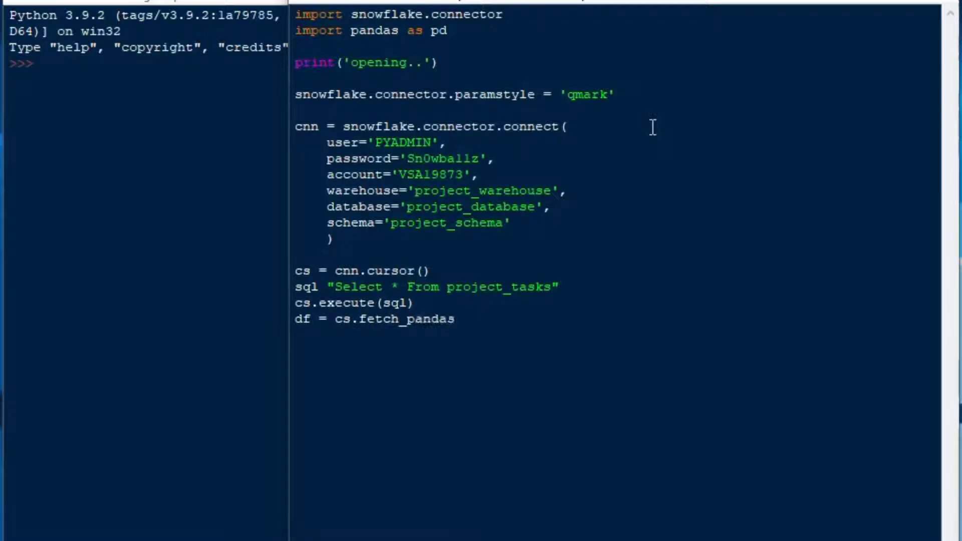
pyautogui.write('_all(')
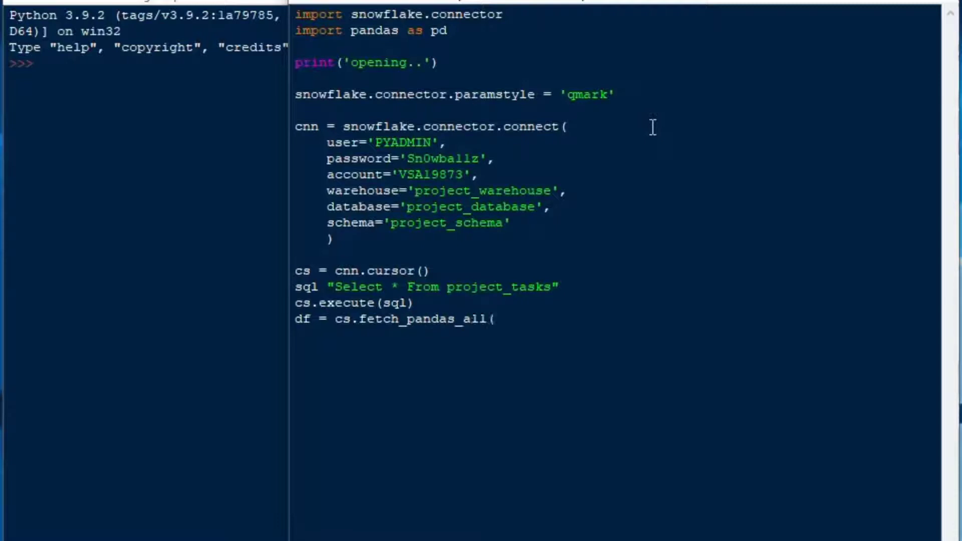
pyautogui.write(')')
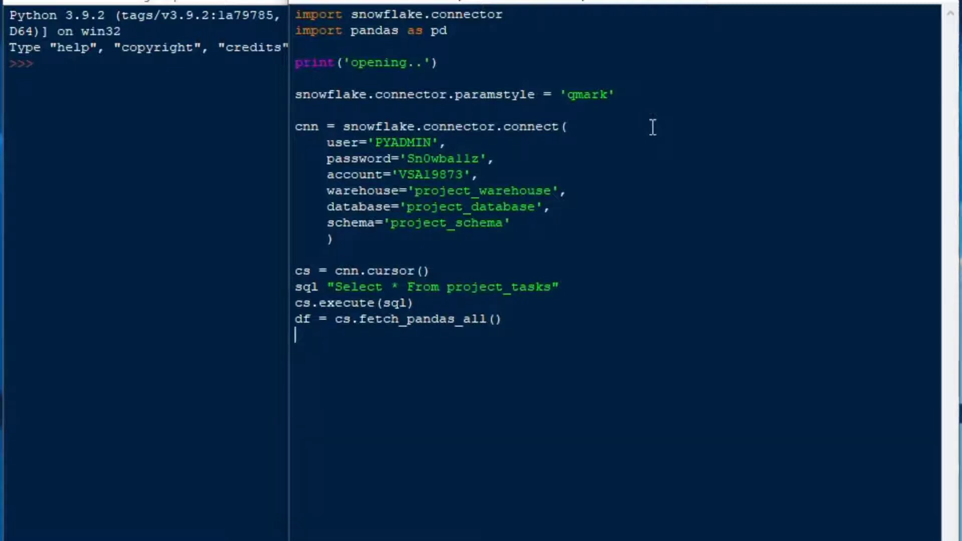
# Close the cursor and connection, then print df.head(10).
pyautogui.write('cs.close()')
pyautogui.write('cnn')
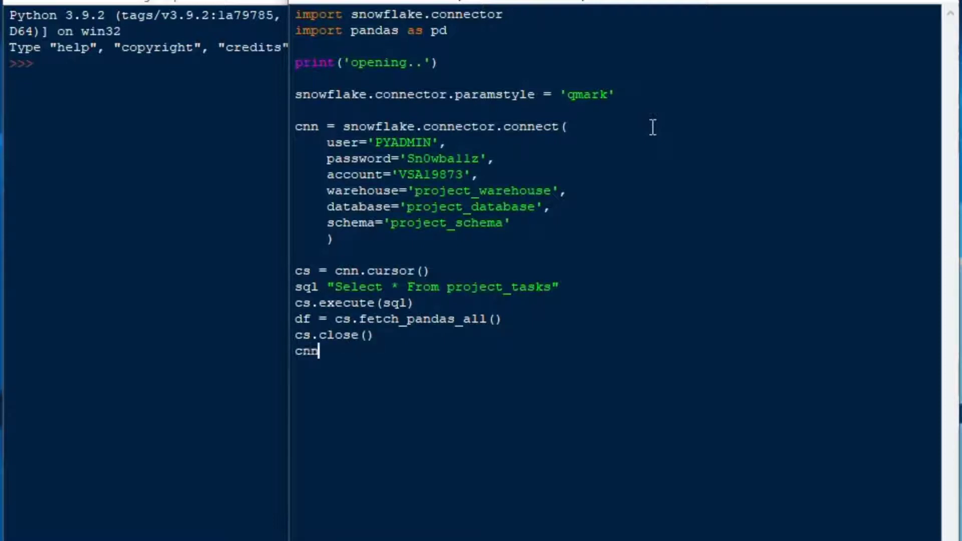
pyautogui.write('.close()')
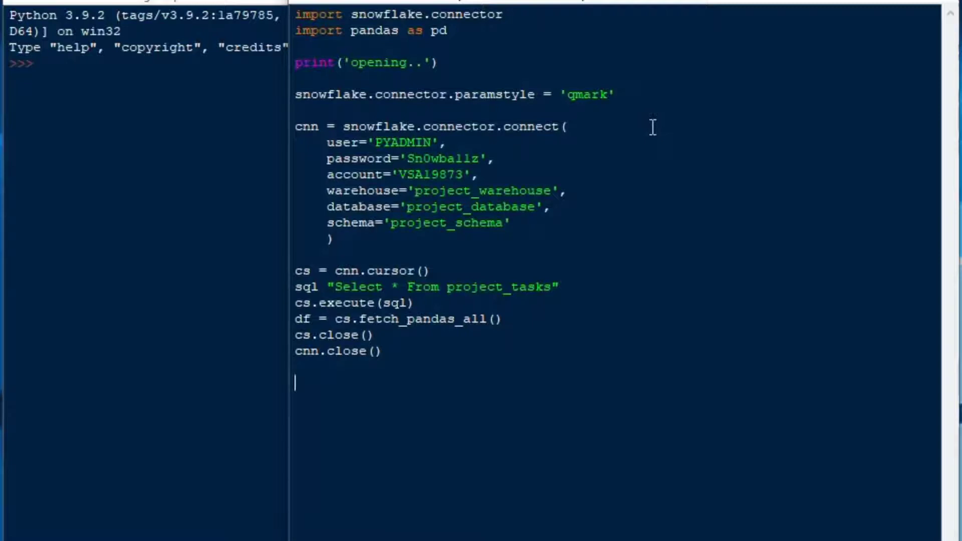
pyautogui.write('print(df.')
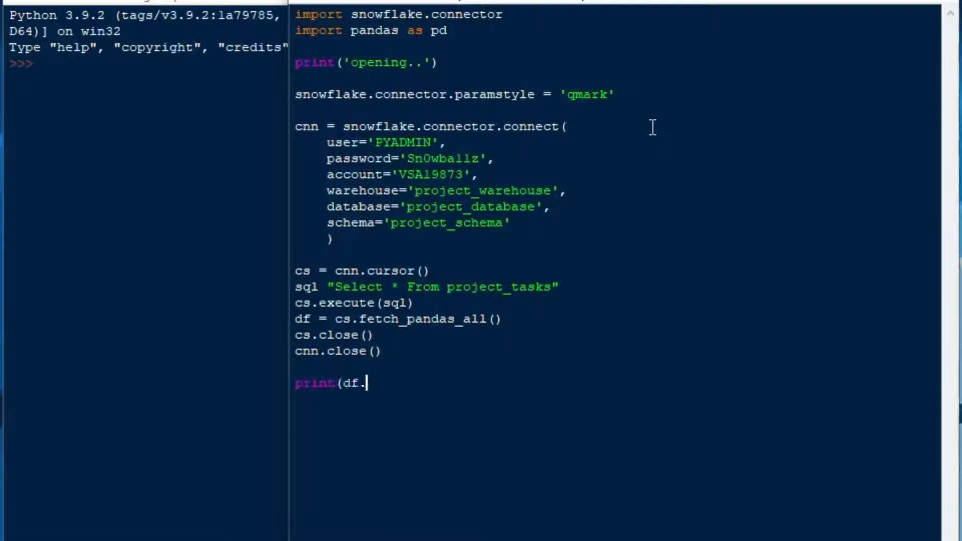
pyautogui.write('head(10')
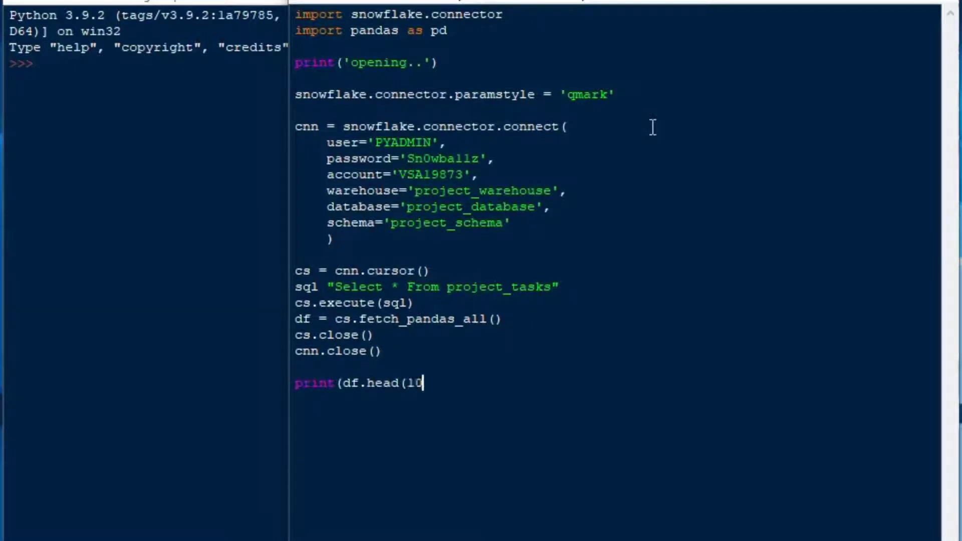
pyautogui.write('))')
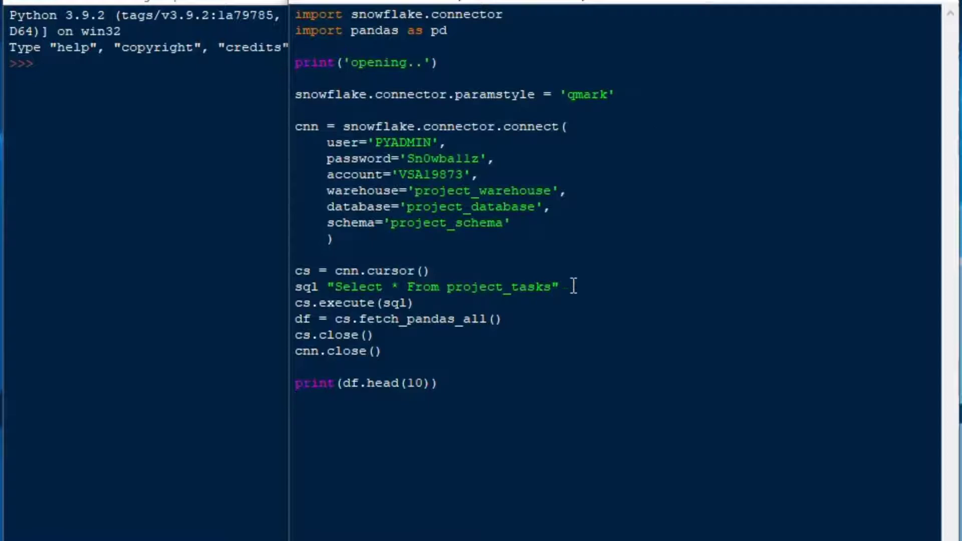
# Dismiss the SyntaxError, add the missing '=' after sql, and rerun to get ten rows.
pyautogui.tripleClick(423, 287)
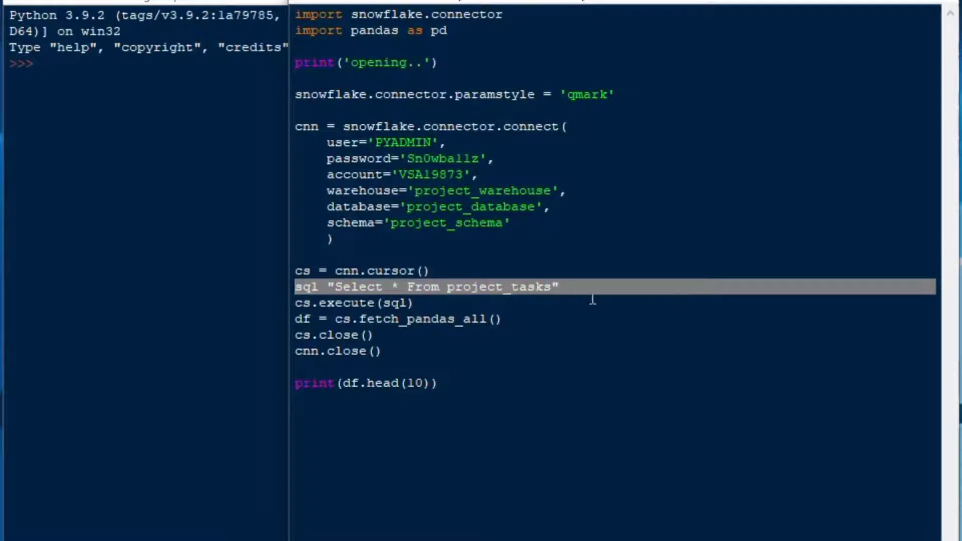
pyautogui.click(602, 300)
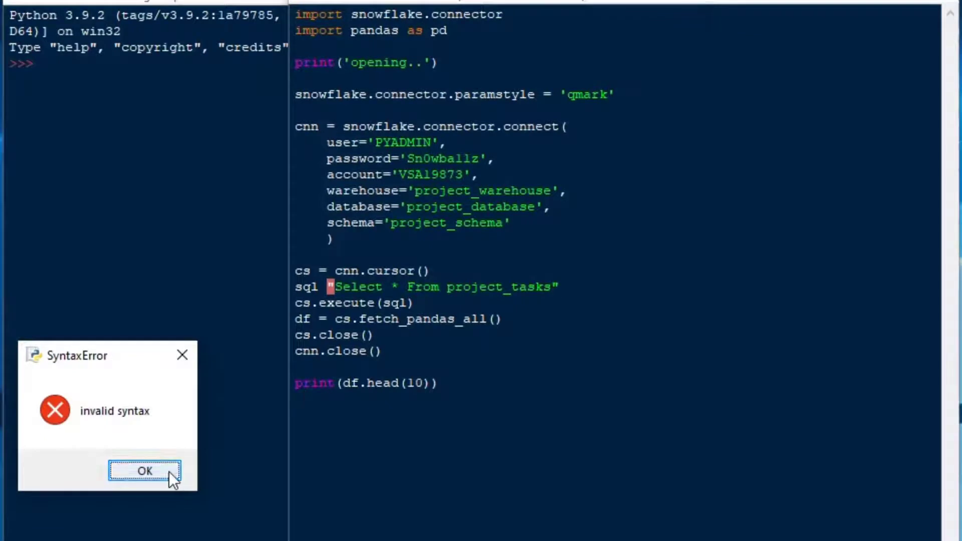
pyautogui.click(144, 470)
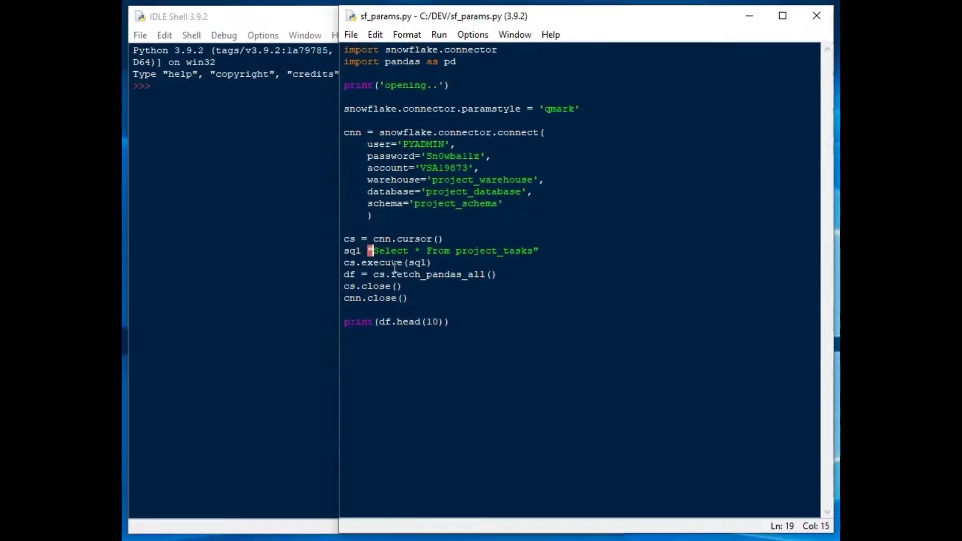
pyautogui.click(376, 240)
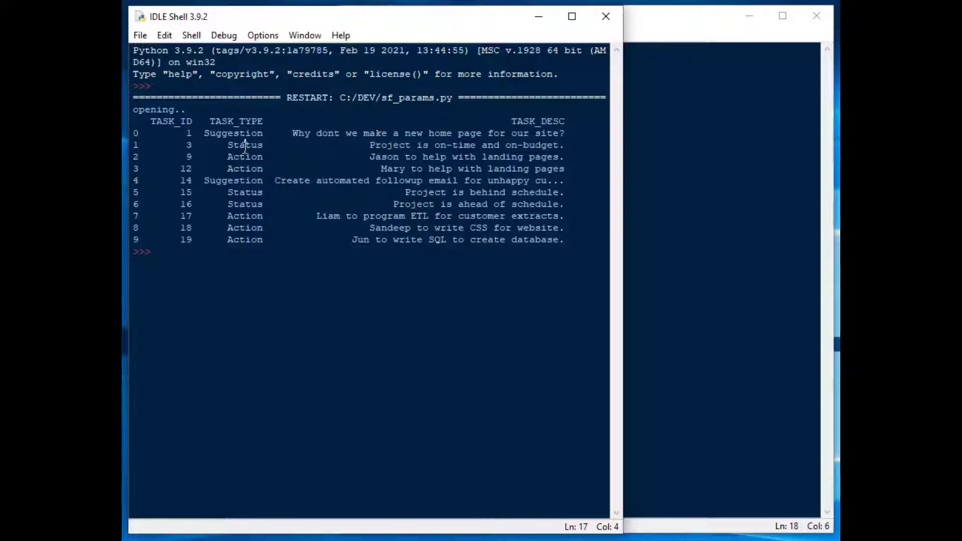
pyautogui.doubleClick(244, 168)
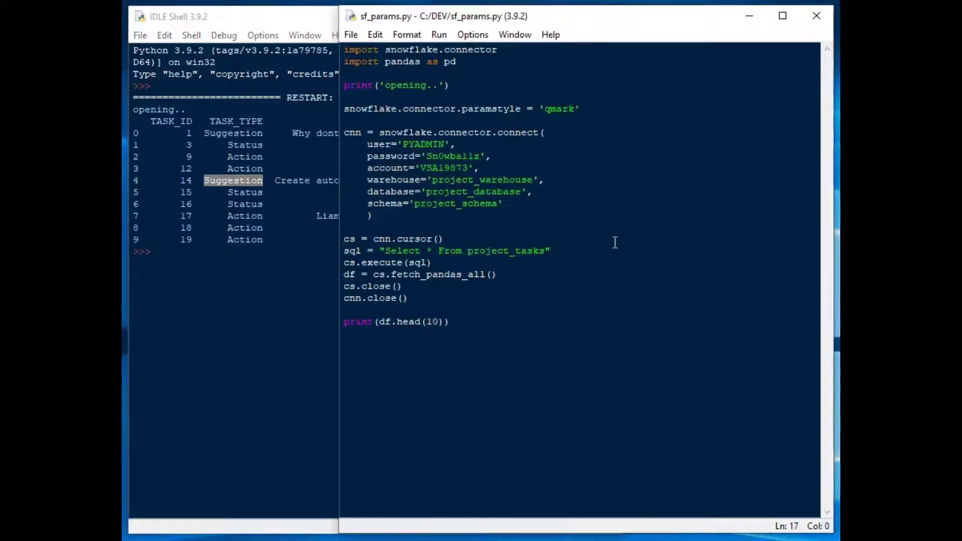
# Filter the query with Where TASK_TYPE = 'Action', run it, then edit the literal value.
pyautogui.click(636, 253)
pyautogui.write(' Where')
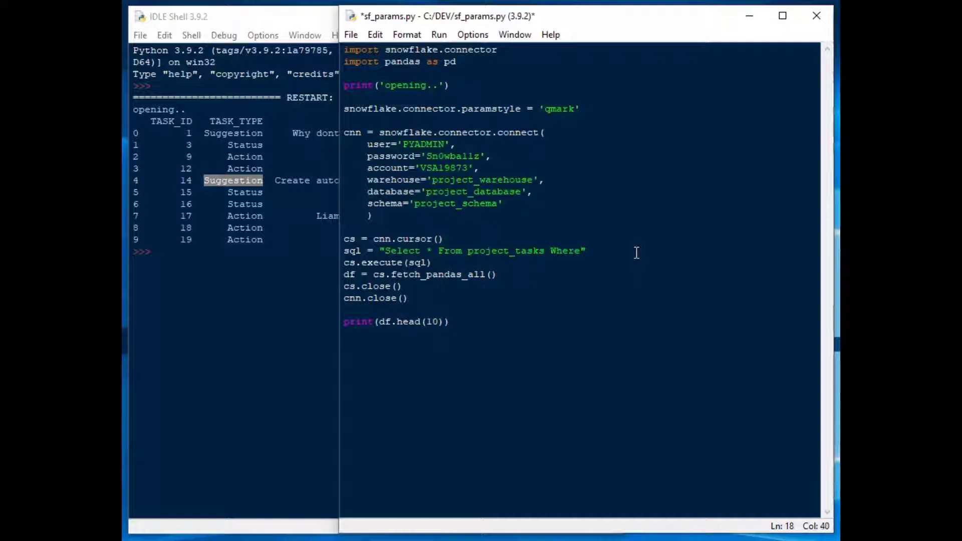
pyautogui.write('TA')
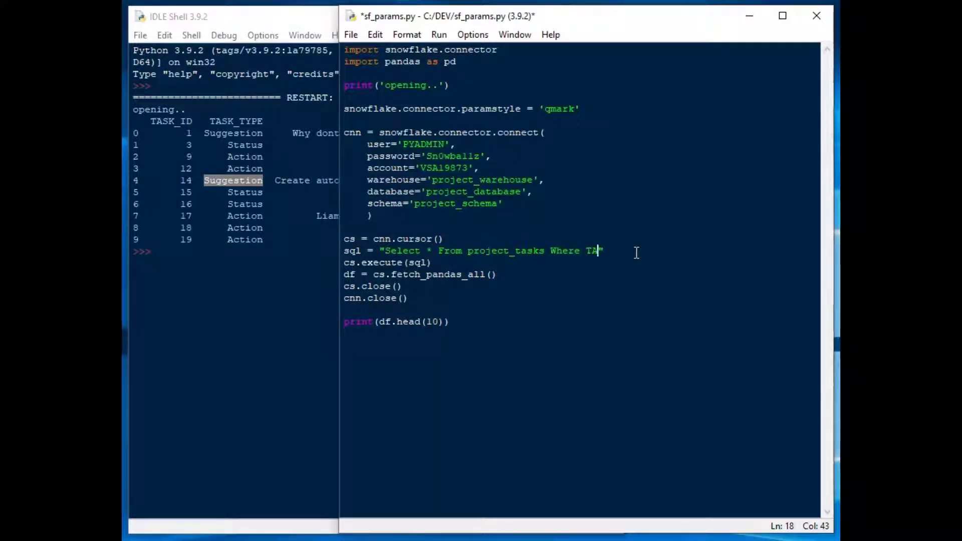
pyautogui.write("SK_TYPE = 'Act")
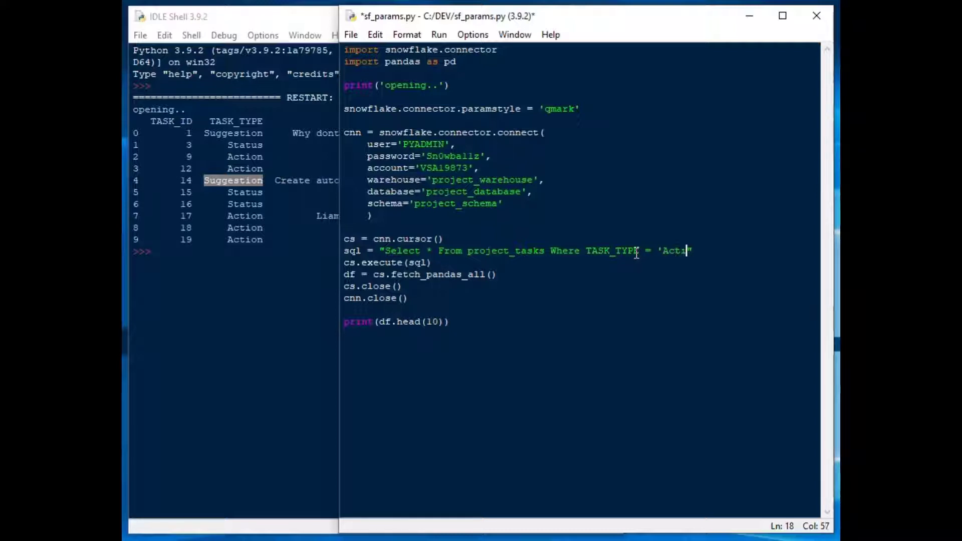
pyautogui.write("on'")
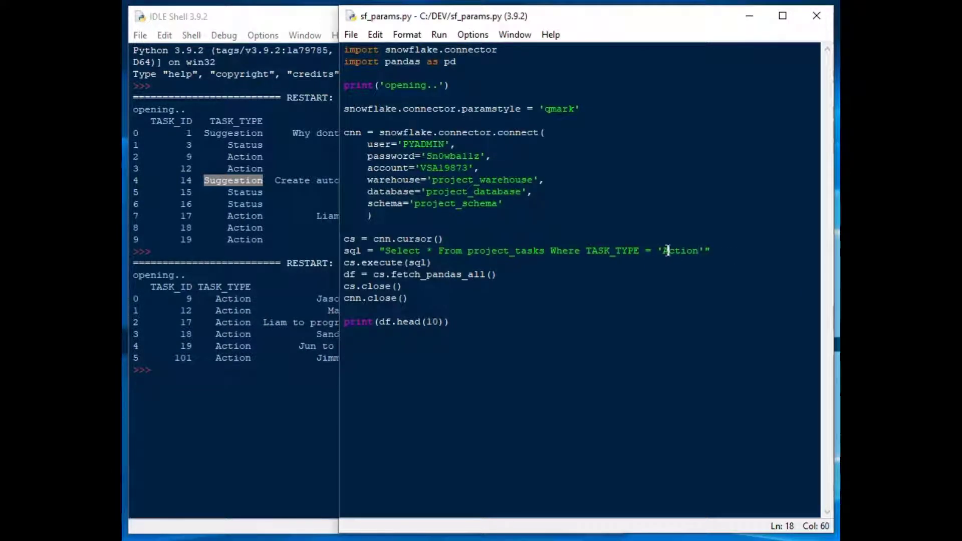
pyautogui.doubleClick(679, 251)
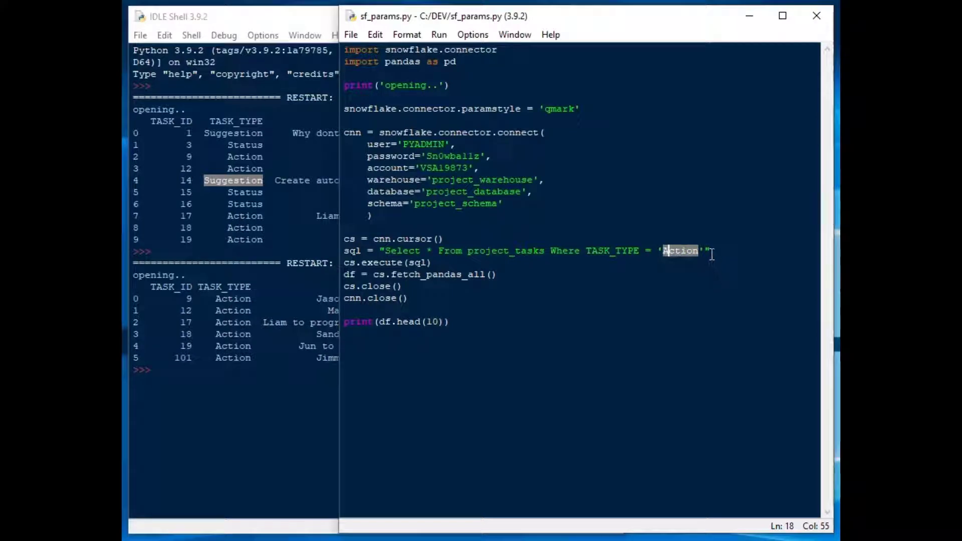
pyautogui.write('Ac')
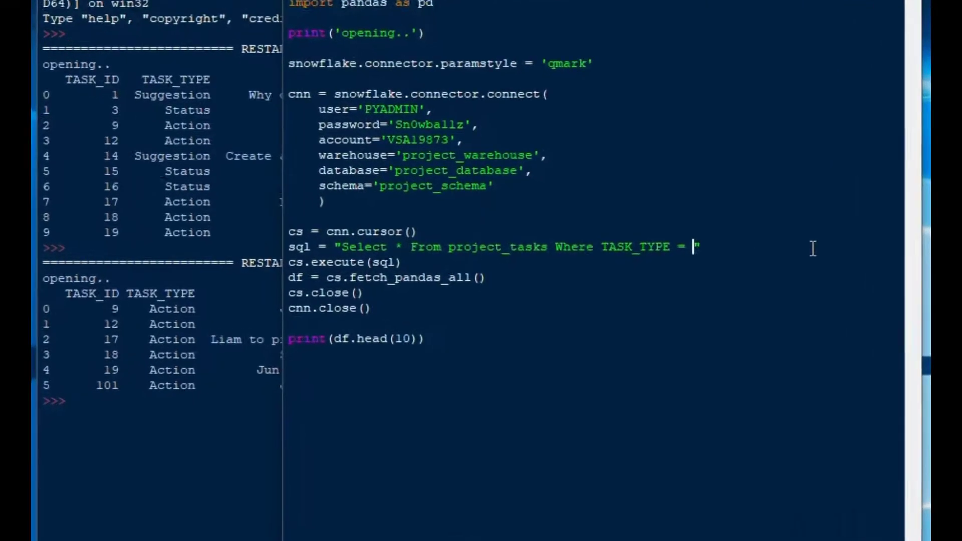
# Replace the 'Action' literal with a ? placeholder and pass ['Action'] to cs.execute.
pyautogui.write('?')
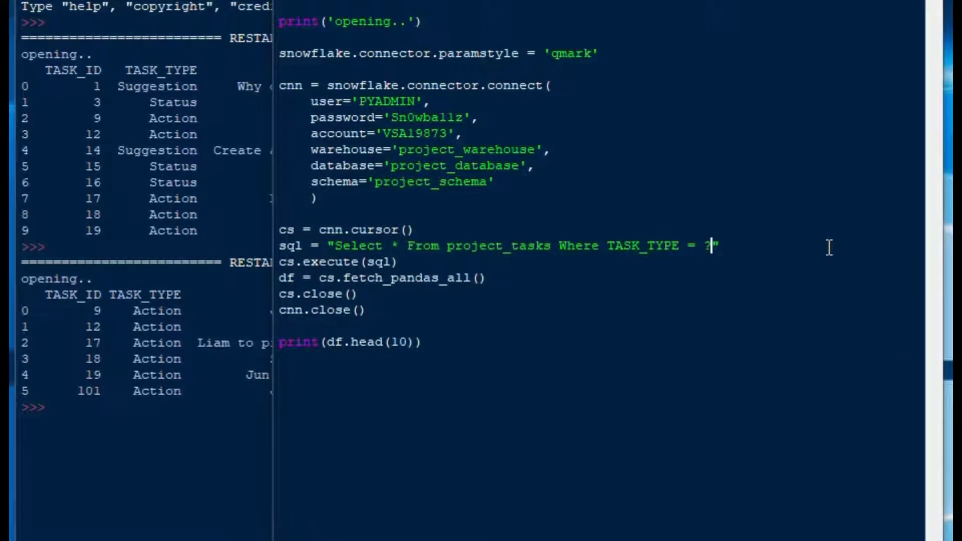
pyautogui.moveTo(744, 239)
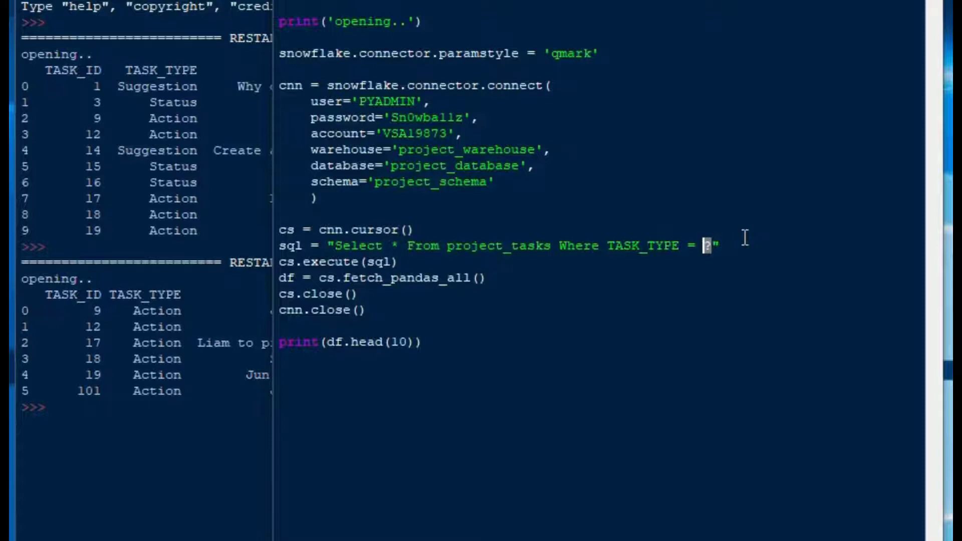
pyautogui.doubleClick(573, 53)
pyautogui.write(', ')
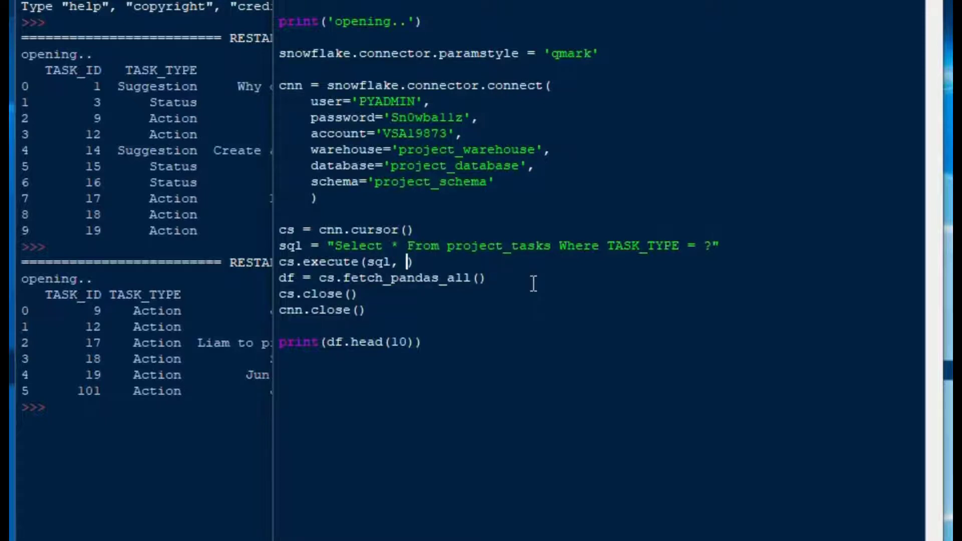
pyautogui.write('[]')
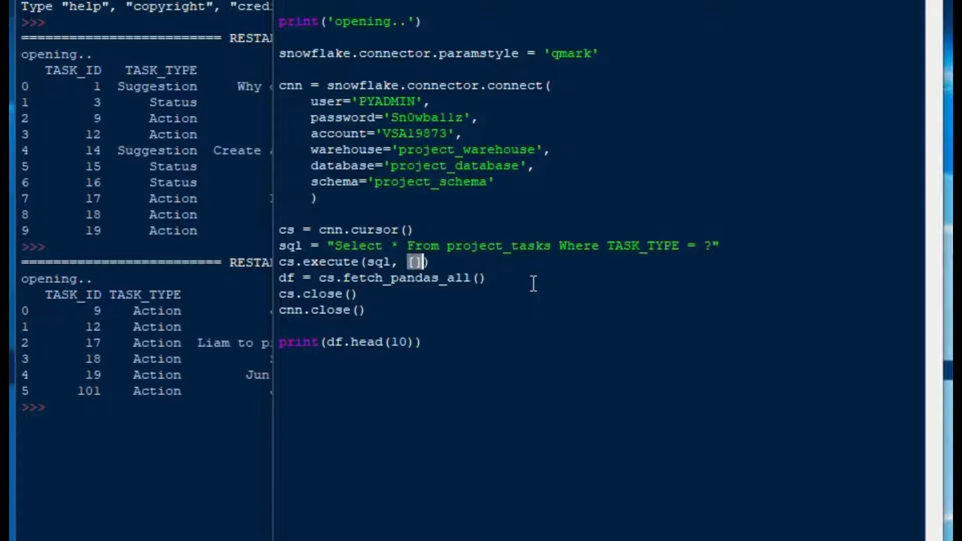
pyautogui.write("''")
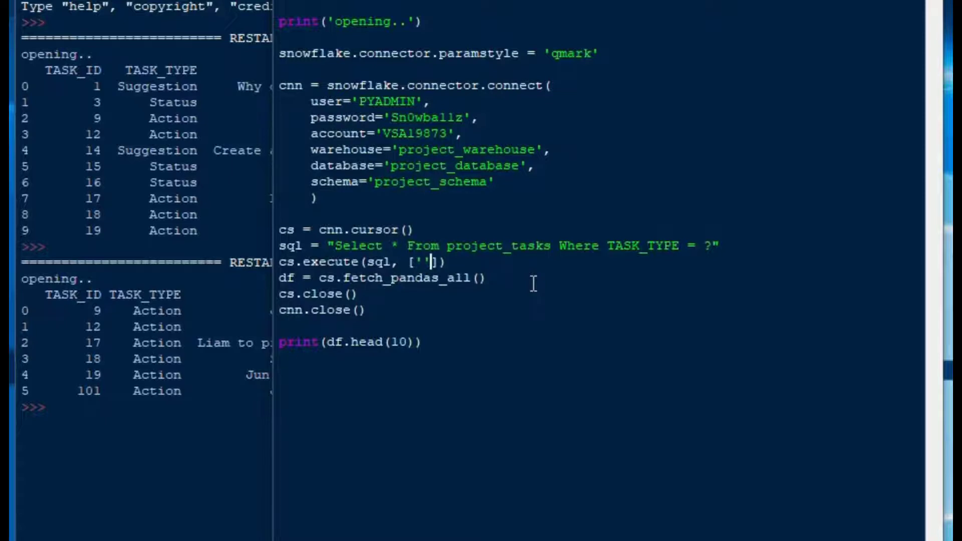
pyautogui.write('Act')
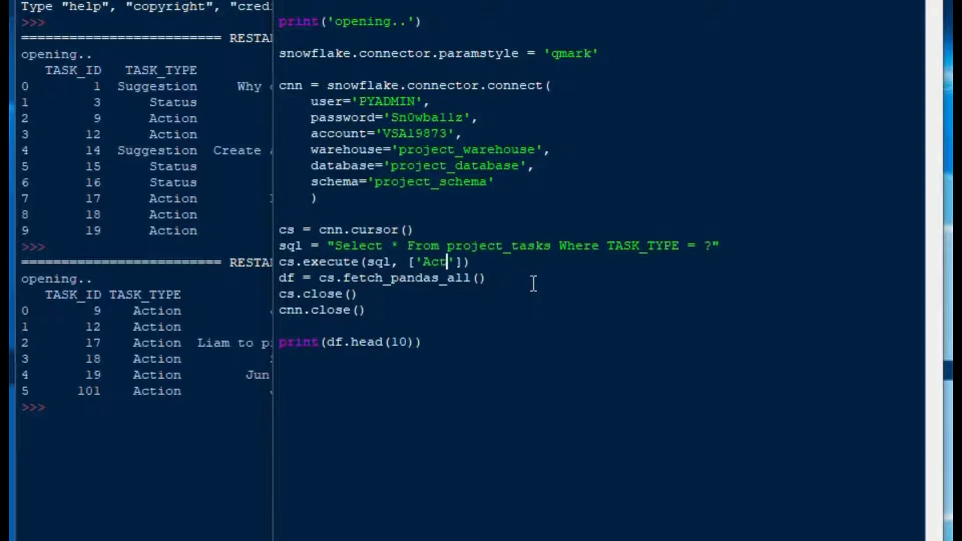
pyautogui.write('ion')
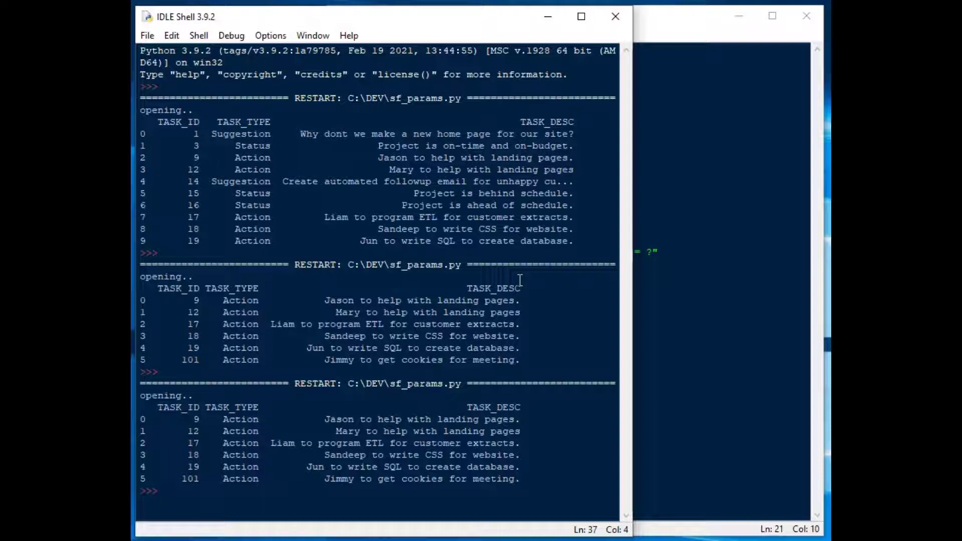
# Check the Action values in the rerun's six result rows, then return to the editor.
pyautogui.doubleClick(240, 420)
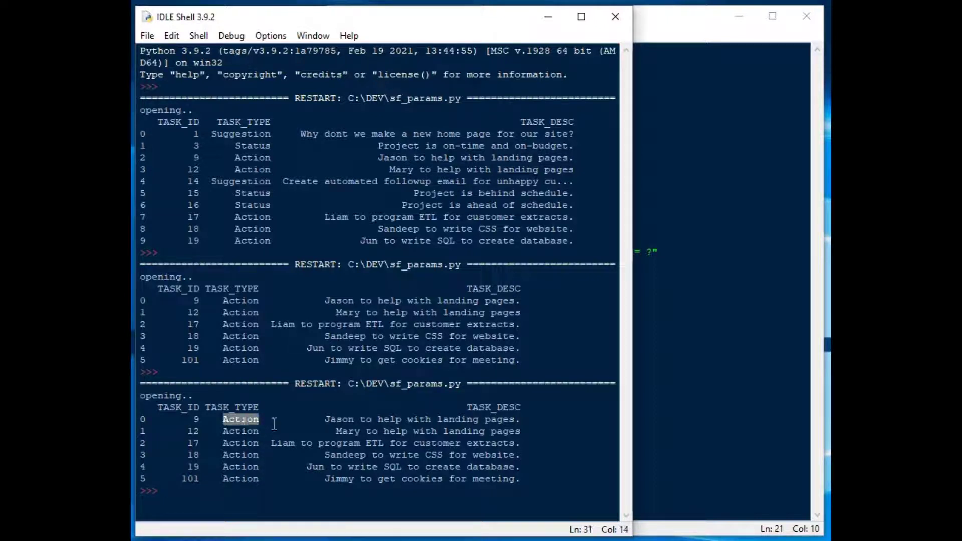
pyautogui.doubleClick(240, 431)
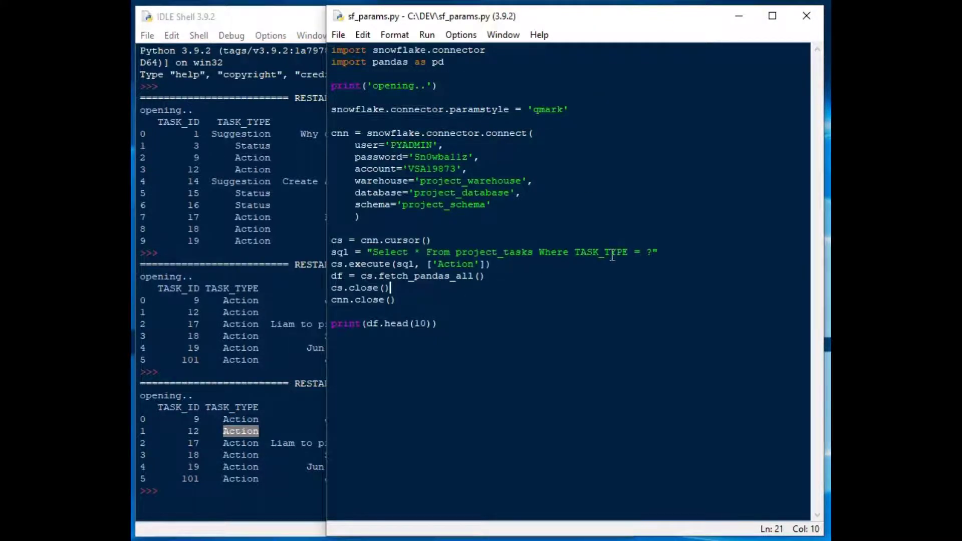
pyautogui.moveTo(515, 264)
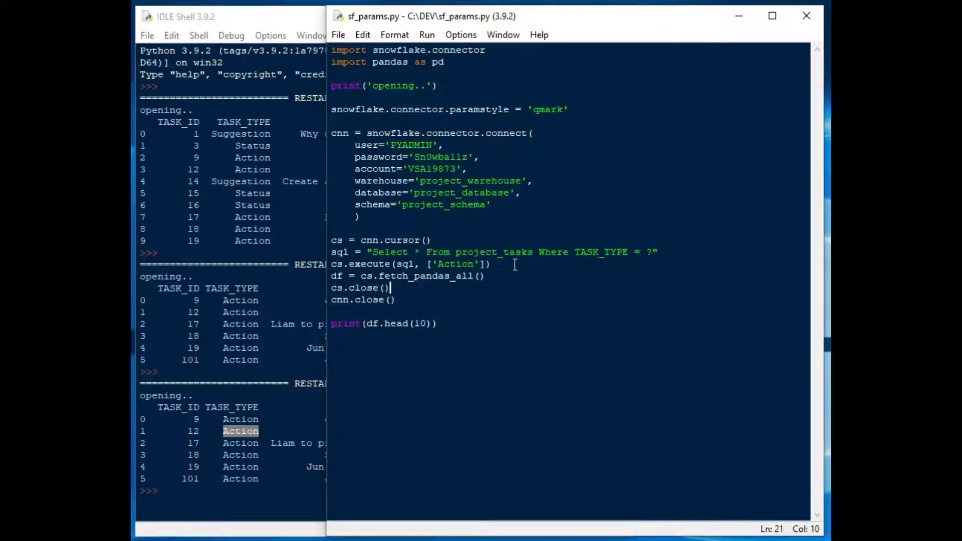
pyautogui.doubleClick(455, 265)
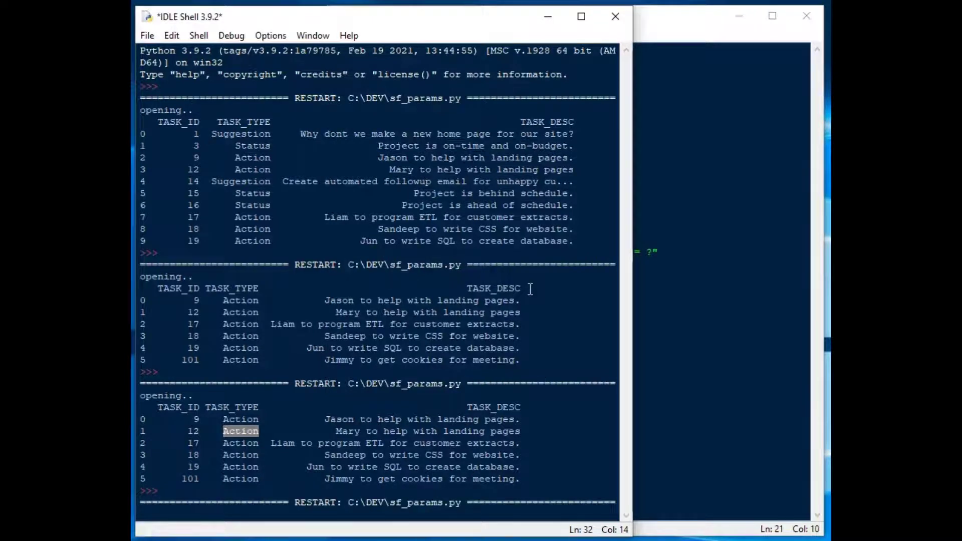
# Scroll the shell to the three Suggestion rows, IDs 1, 14 and 100.
pyautogui.scroll(-3)
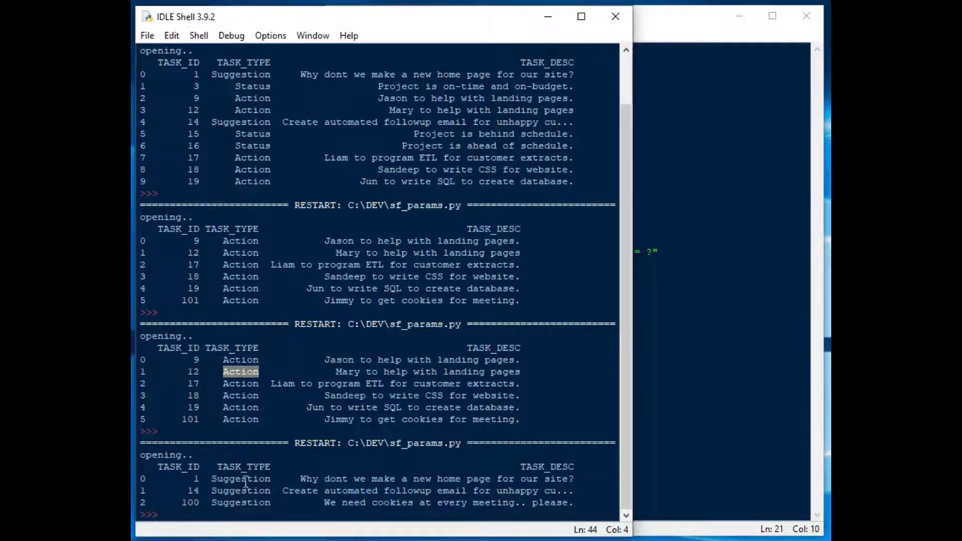
pyautogui.doubleClick(240, 491)
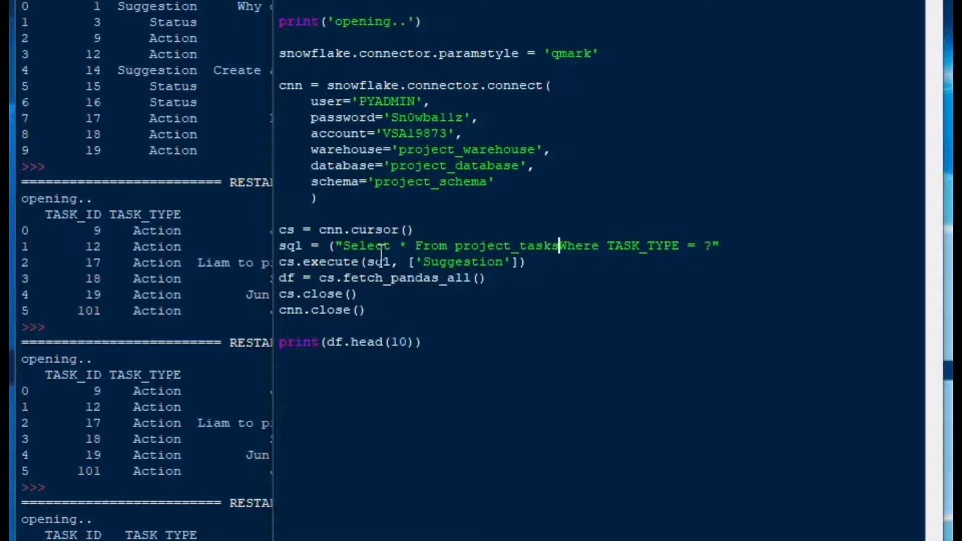
# Add a second condition, ' And TASK_ID < ?', to the SQL query string.
pyautogui.write('"')
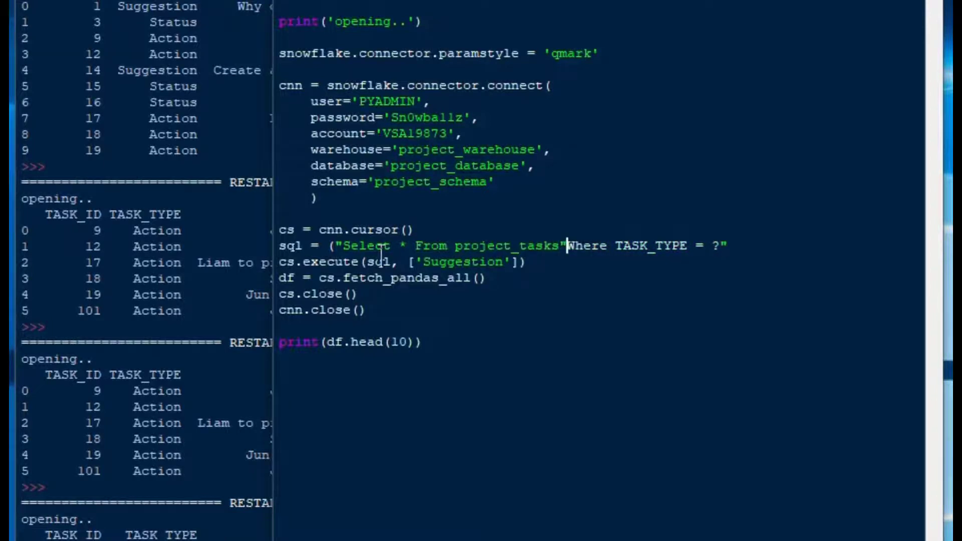
pyautogui.press('Enter')
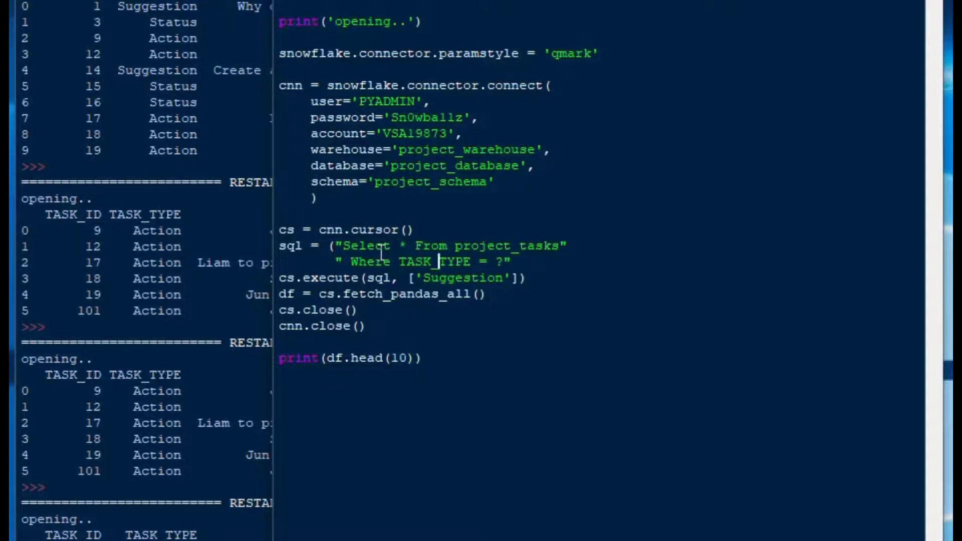
pyautogui.click(510, 261)
pyautogui.write('" And')
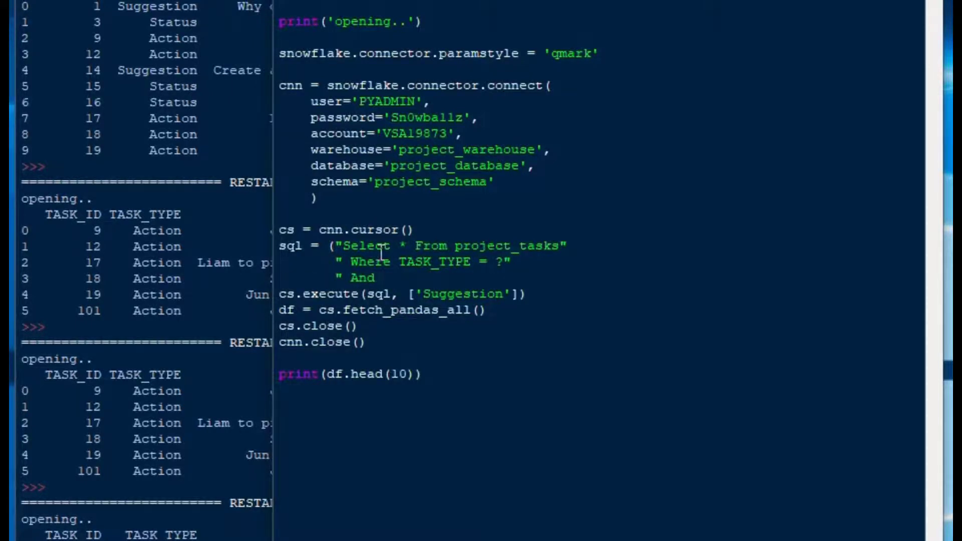
pyautogui.write('TASK_ID')
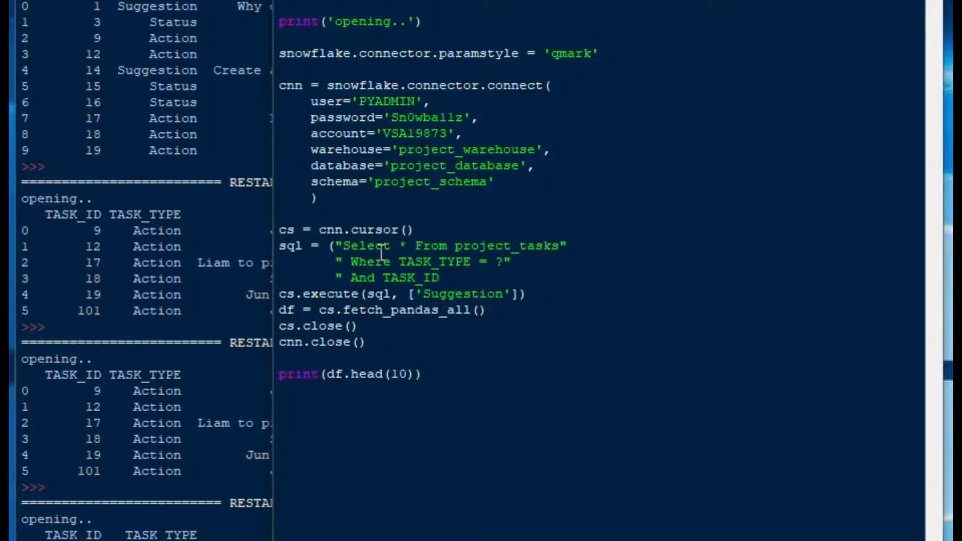
pyautogui.write('< ?')
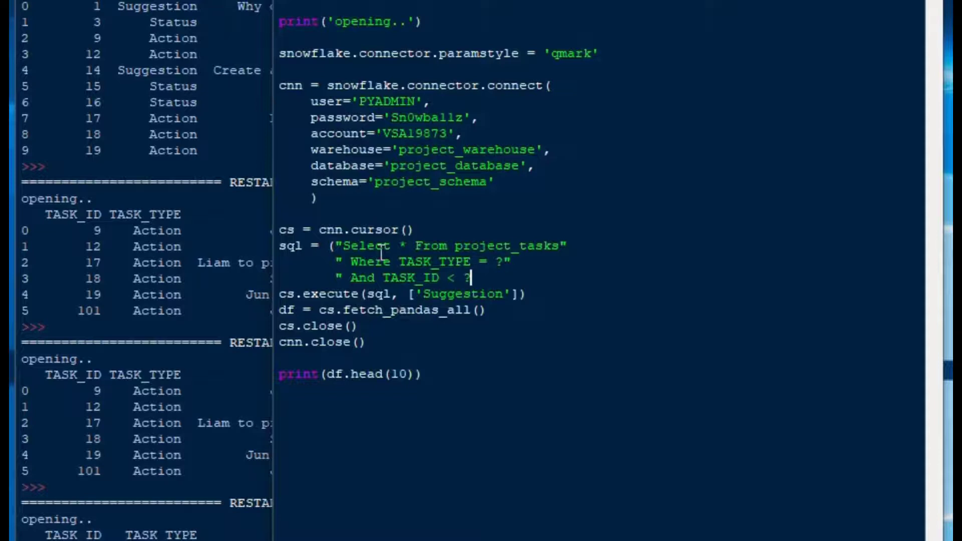
pyautogui.write('?"')
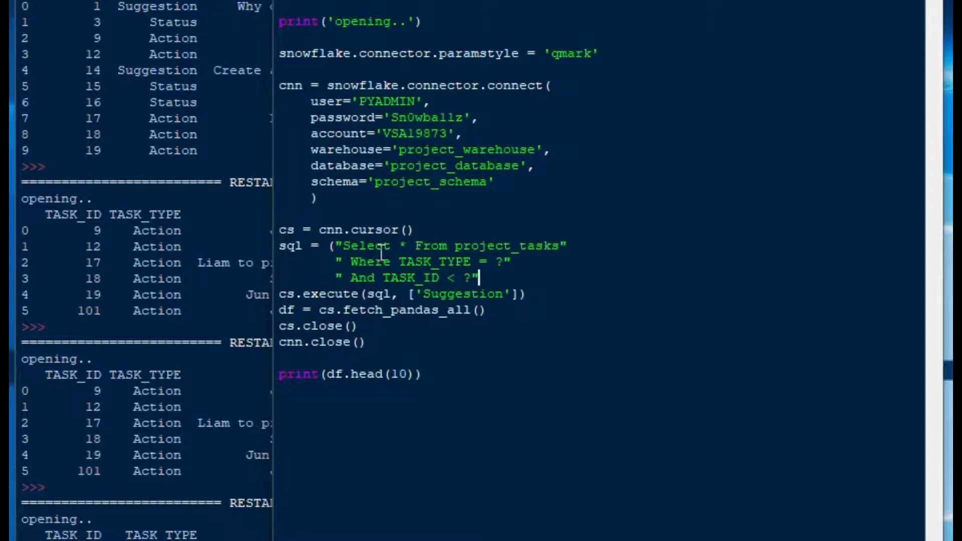
pyautogui.write(')')
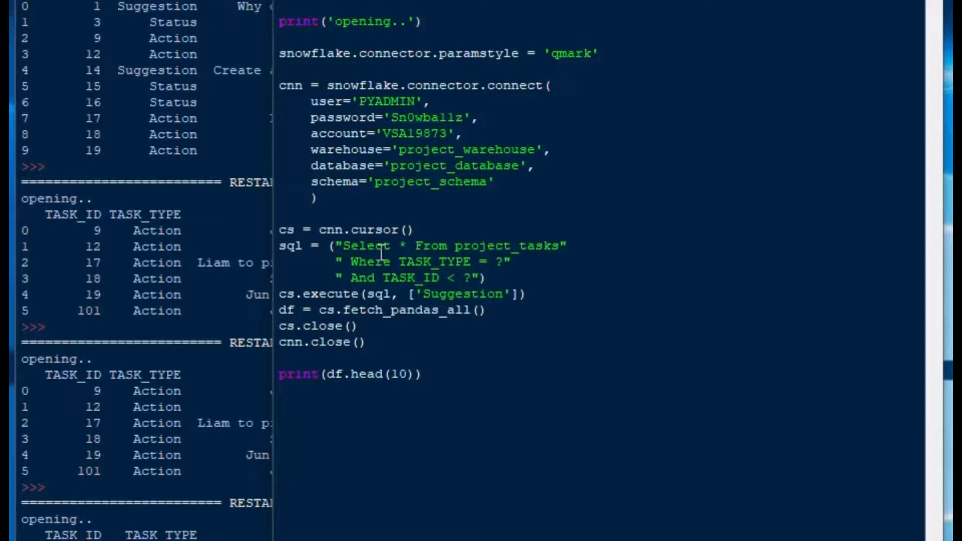
# Pass 15 as an additional parameter in the execute() call.
pyautogui.write(', 1')
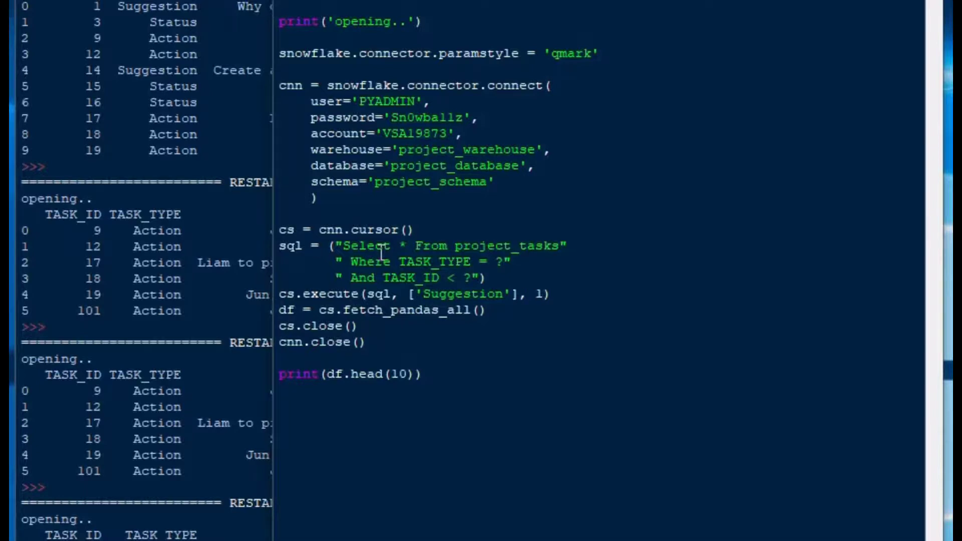
pyautogui.write('5')
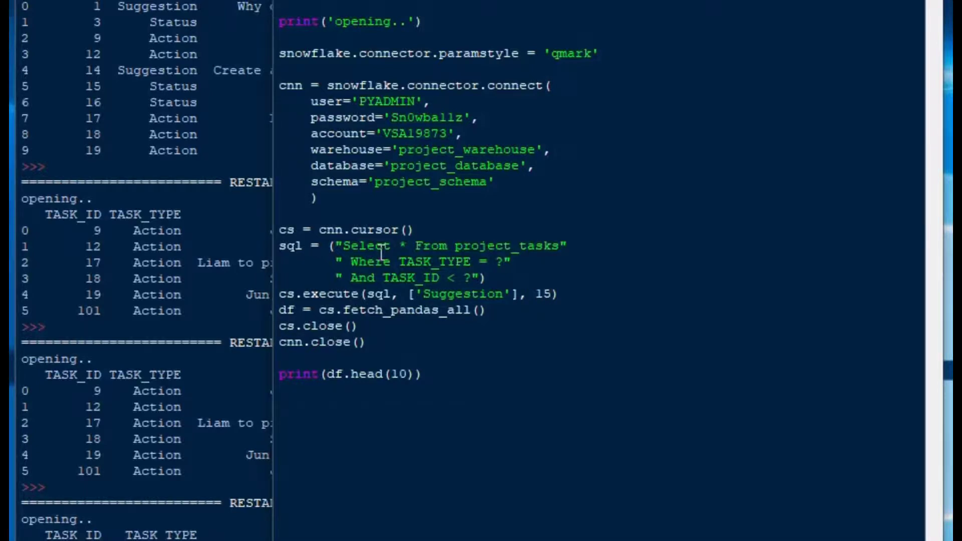
pyautogui.doubleClick(543, 293)
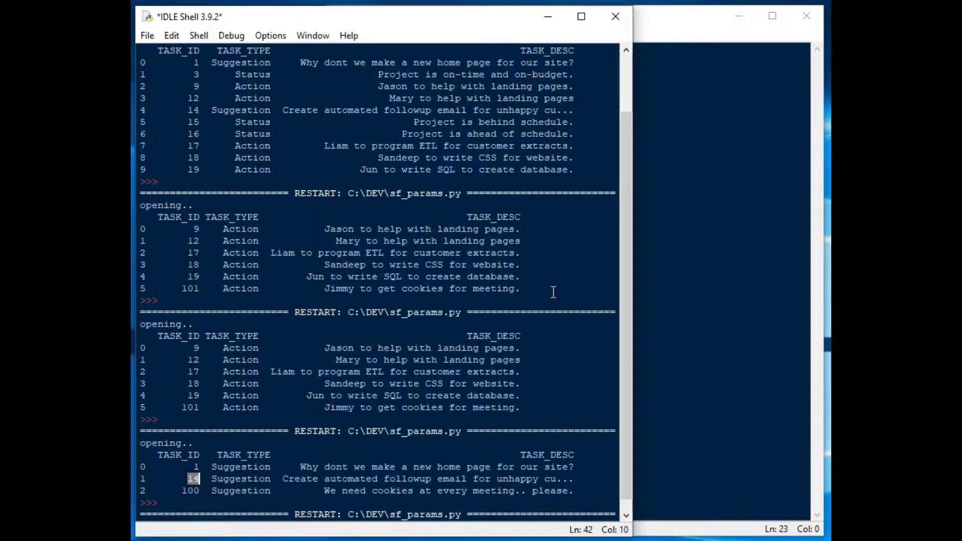
# Scroll down to review the execute call passing 'Suggestion' and 15.
pyautogui.scroll(-3)
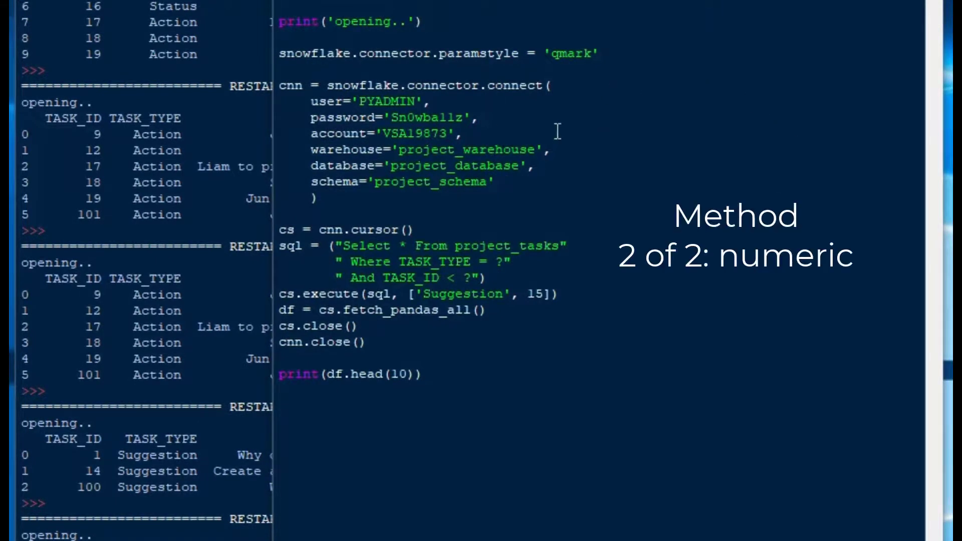
# Change paramstyle from 'qmark' to 'numeric' and use :1 and :2 as placeholders.
pyautogui.doubleClick(572, 53)
pyautogui.write('numeric')
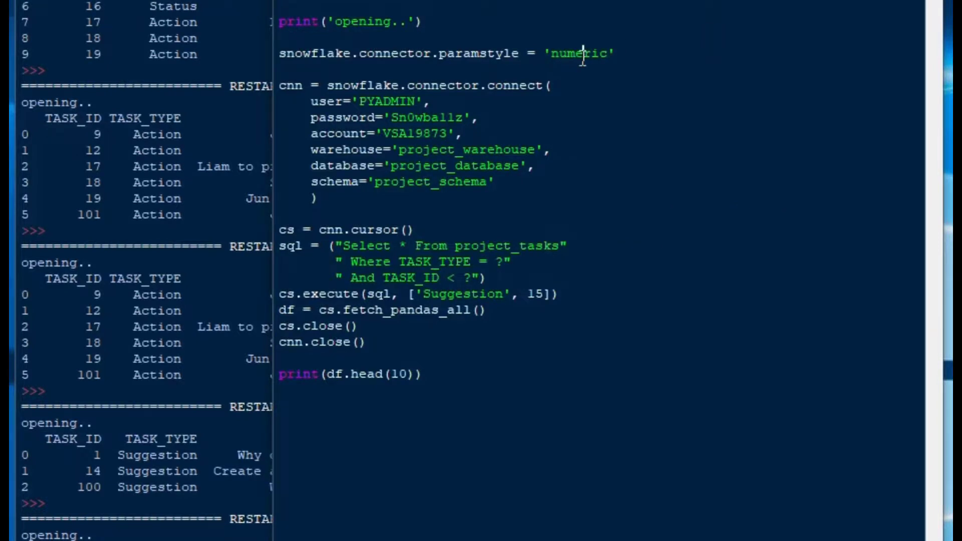
pyautogui.doubleClick(579, 54)
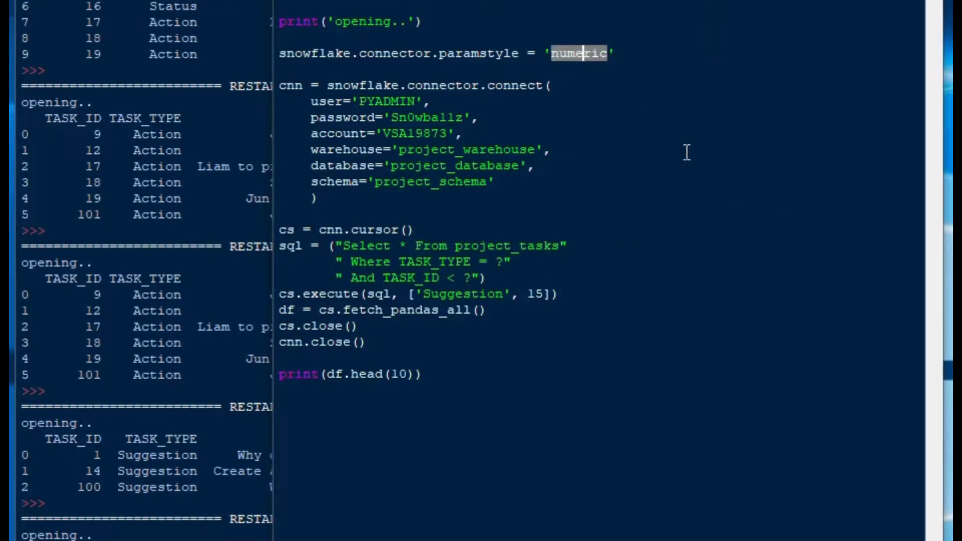
pyautogui.moveTo(539, 265)
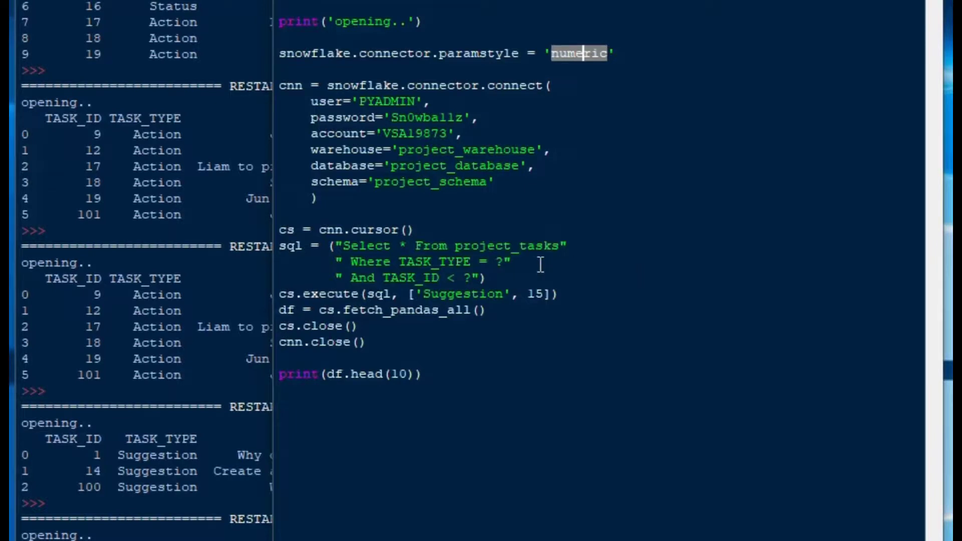
pyautogui.click(504, 262)
pyautogui.write(':1')
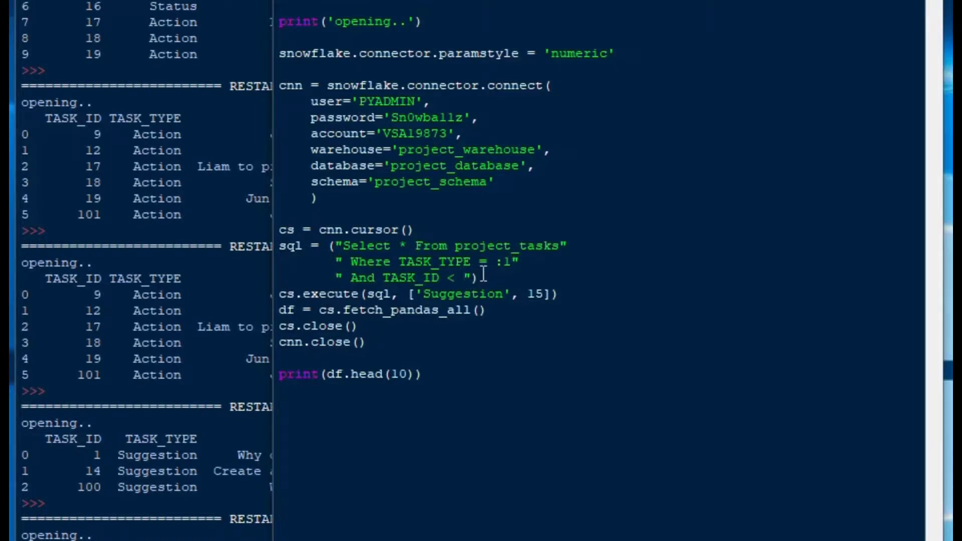
pyautogui.write(':2')
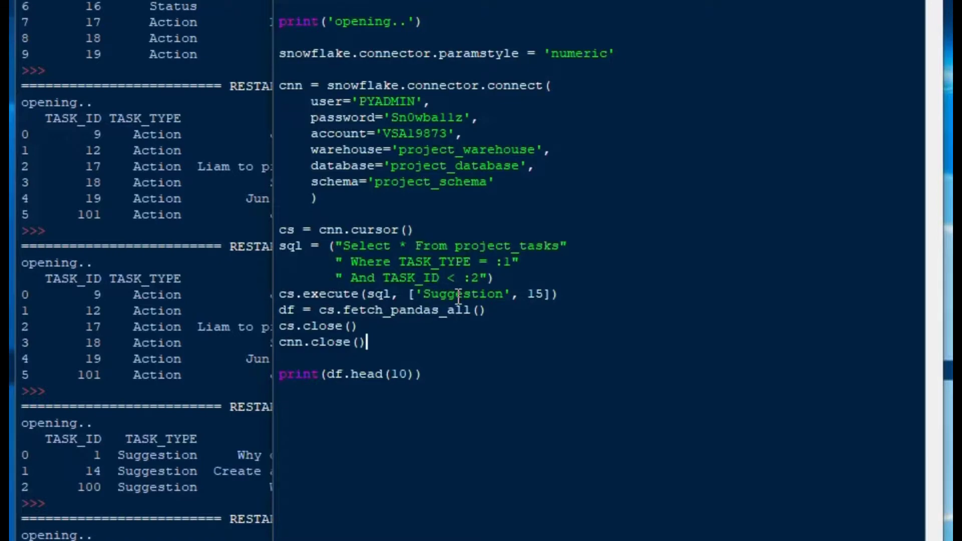
pyautogui.doubleClick(534, 294)
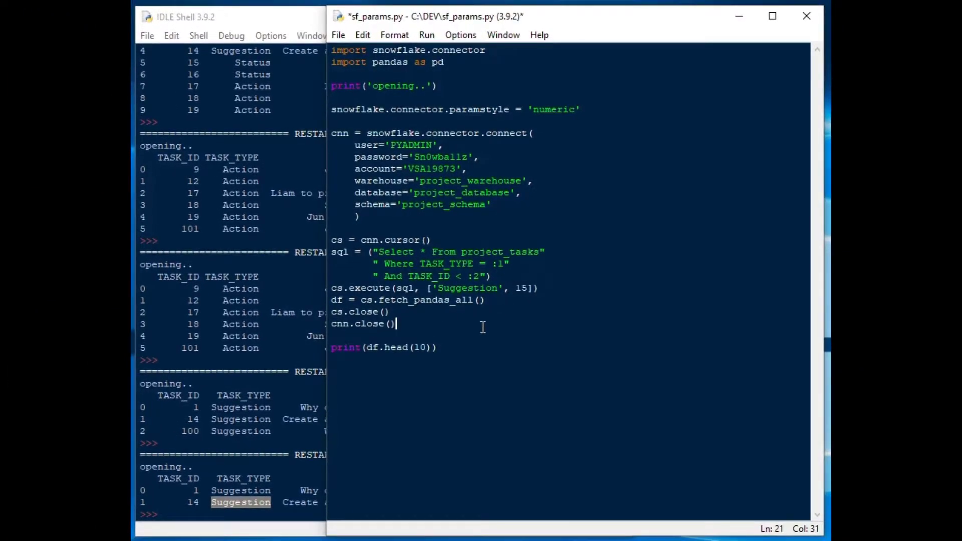
# Run the numeric-style script, then change the 'Suggestion' parameter to 'Action'.
pyautogui.press('ctrl+s')
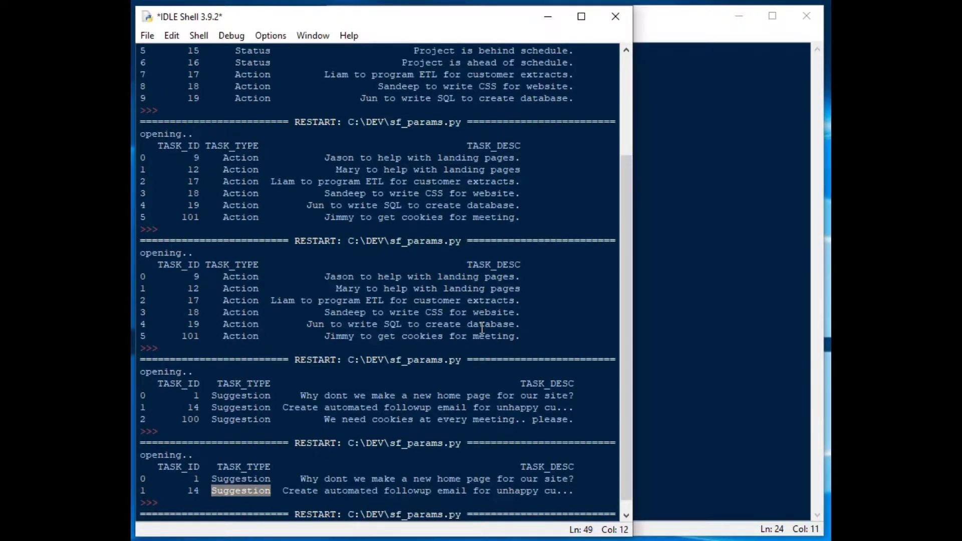
pyautogui.scroll(-3)
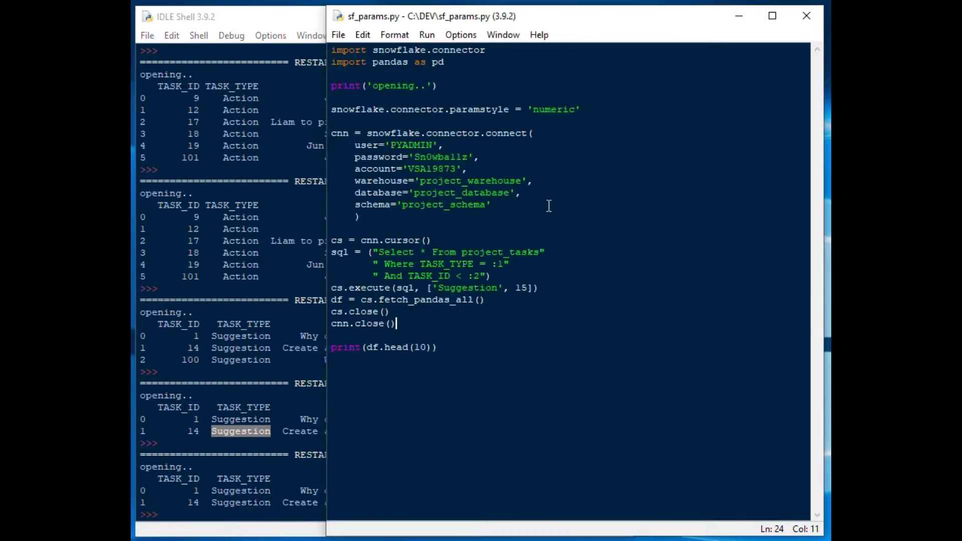
pyautogui.doubleClick(468, 288)
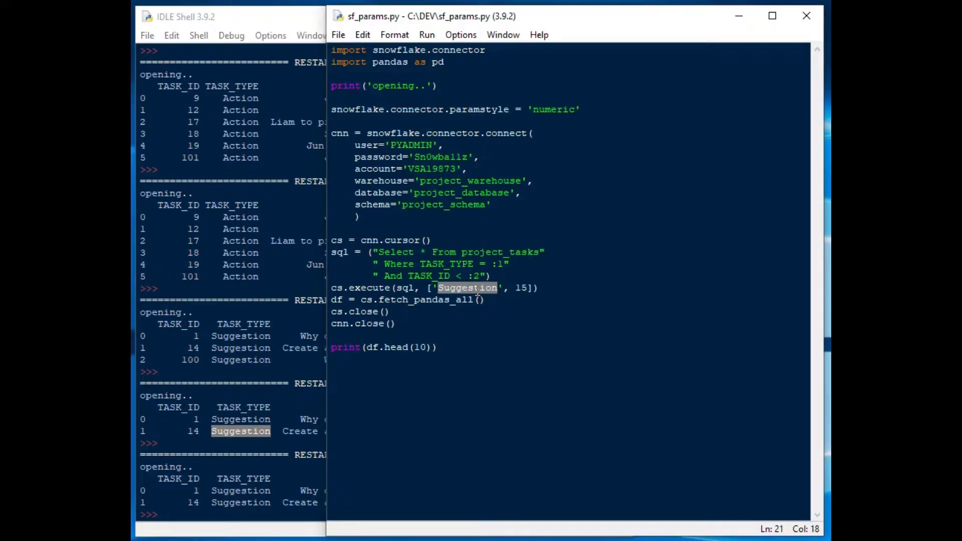
pyautogui.write('Action')
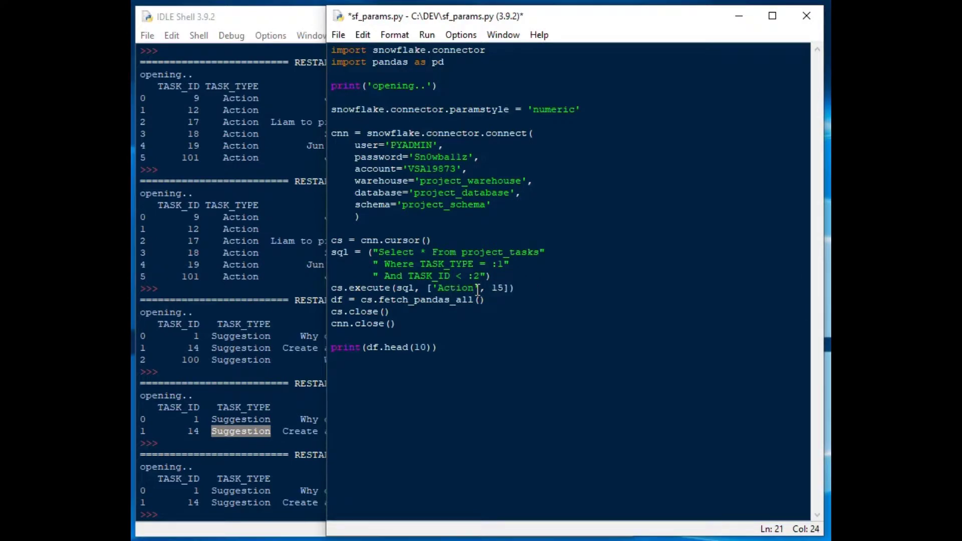
# Save and rerun the script, confirming the shell lists Action tasks 9 and 12.
pyautogui.press('ctrl+s')
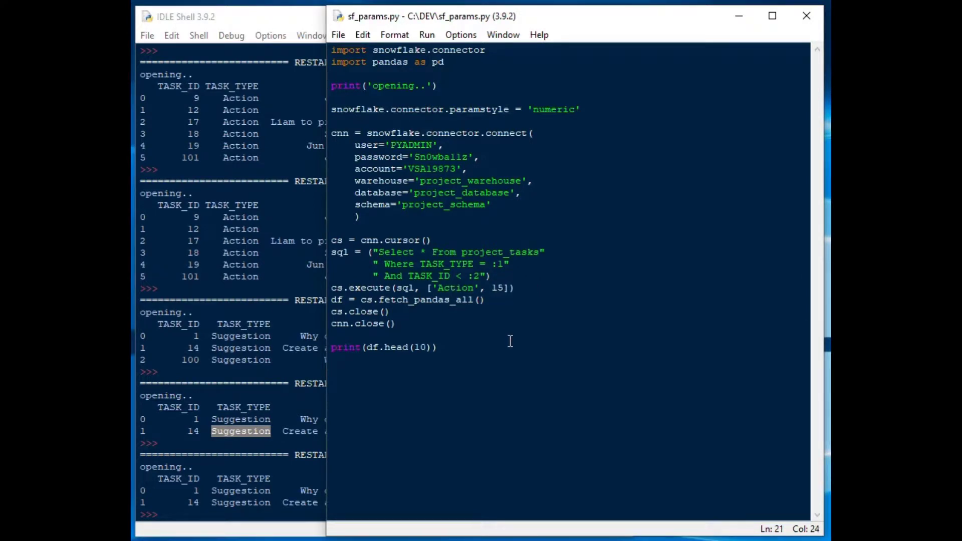
pyautogui.click(203, 16)
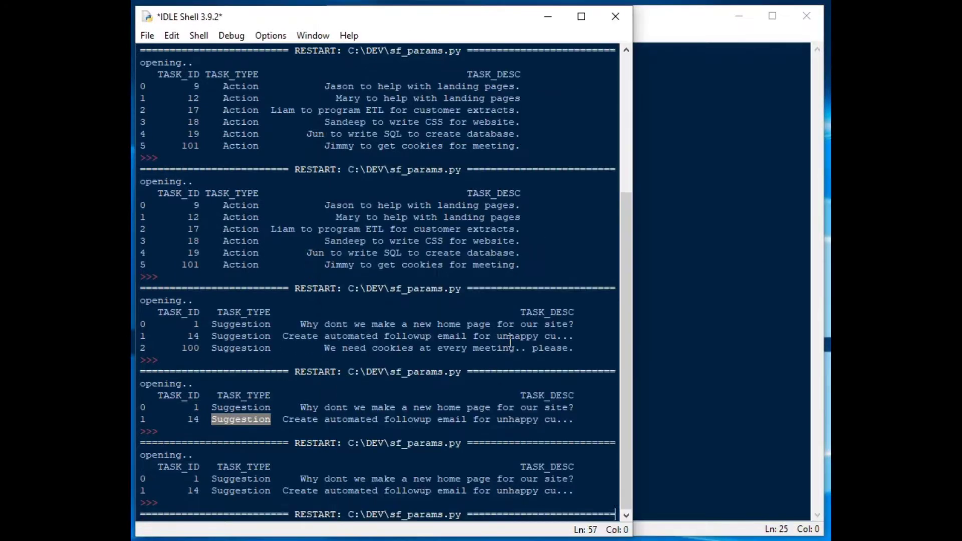
pyautogui.scroll(-3)
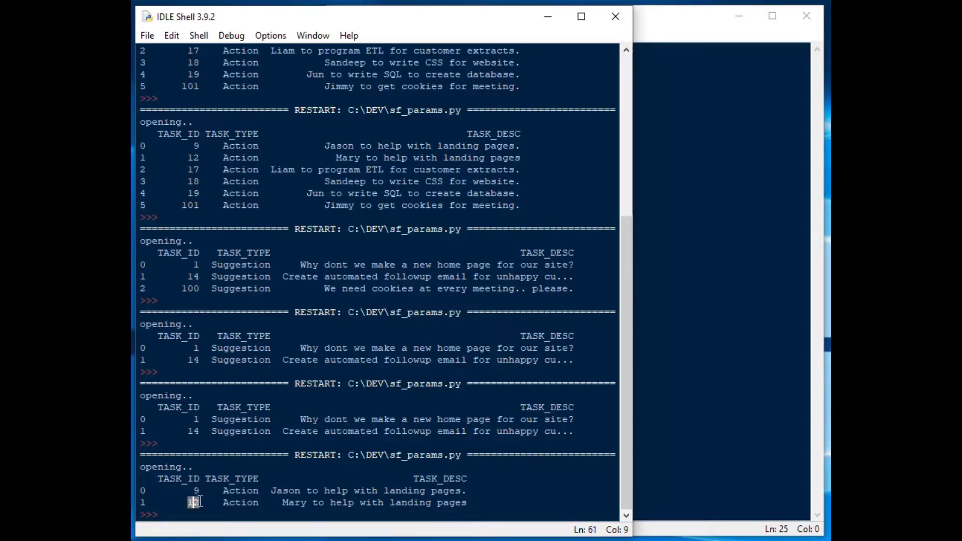
pyautogui.doubleClick(241, 491)
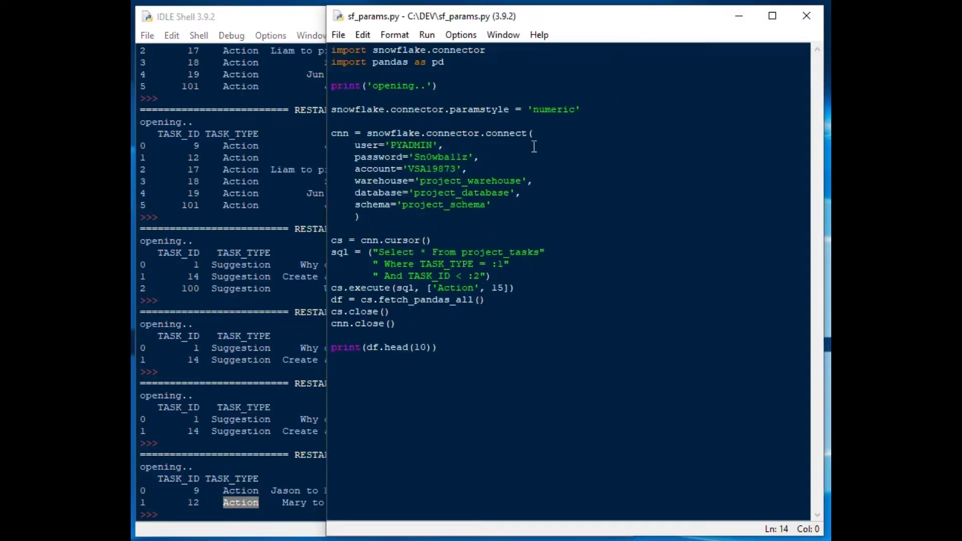
pyautogui.doubleClick(554, 110)
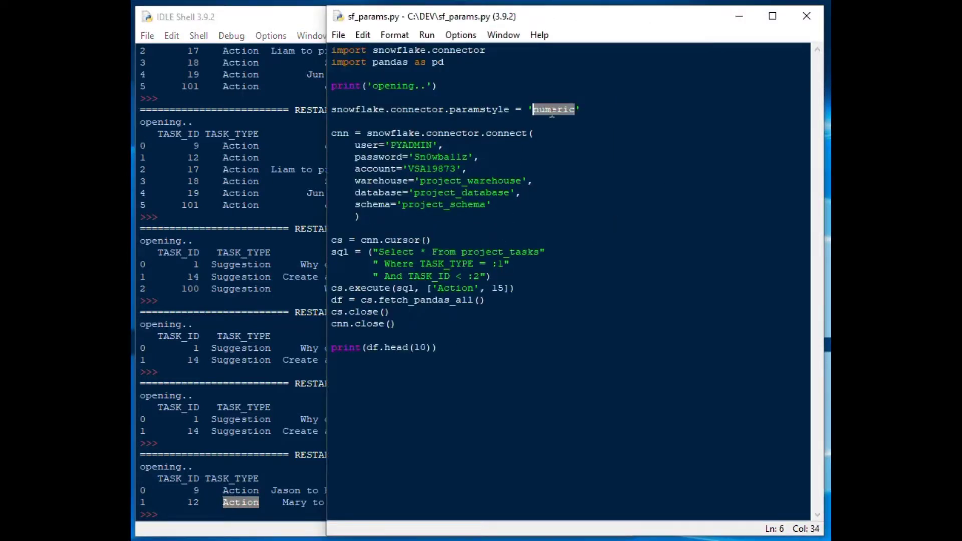